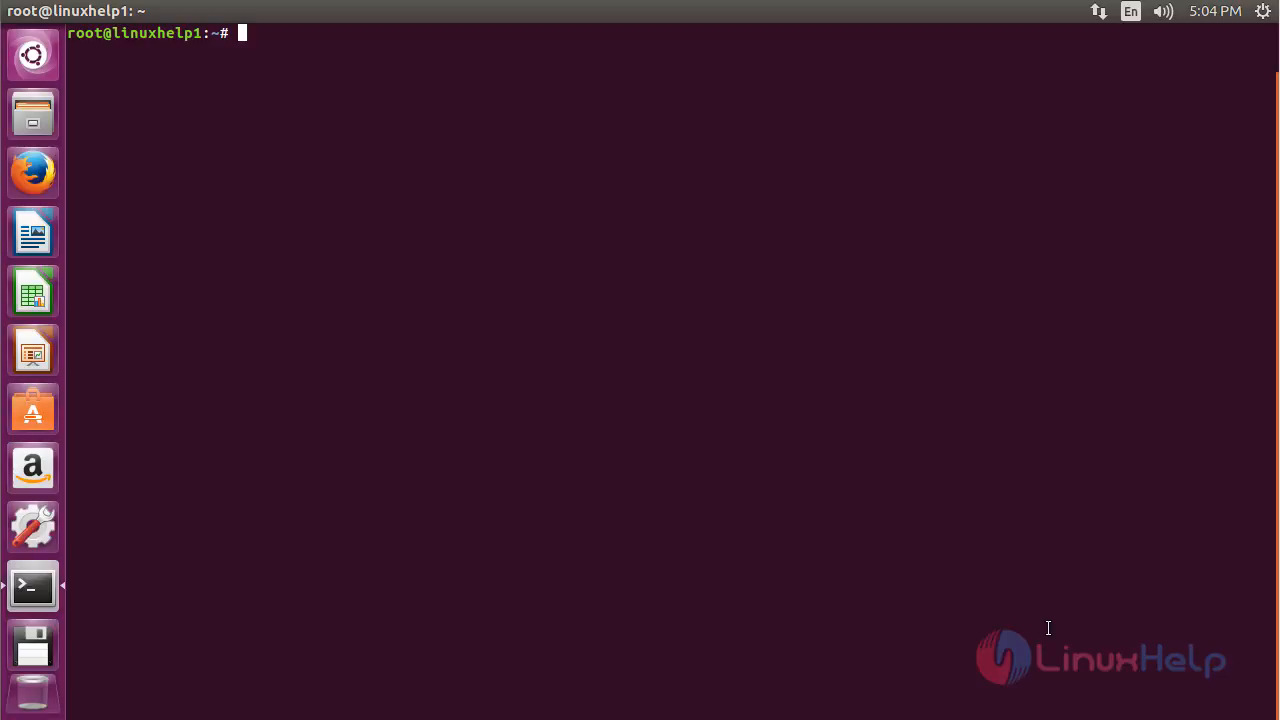
# - Run 'apt-get install openssh-server postfix -y' at the root prompt
pyautogui.write('apt-')
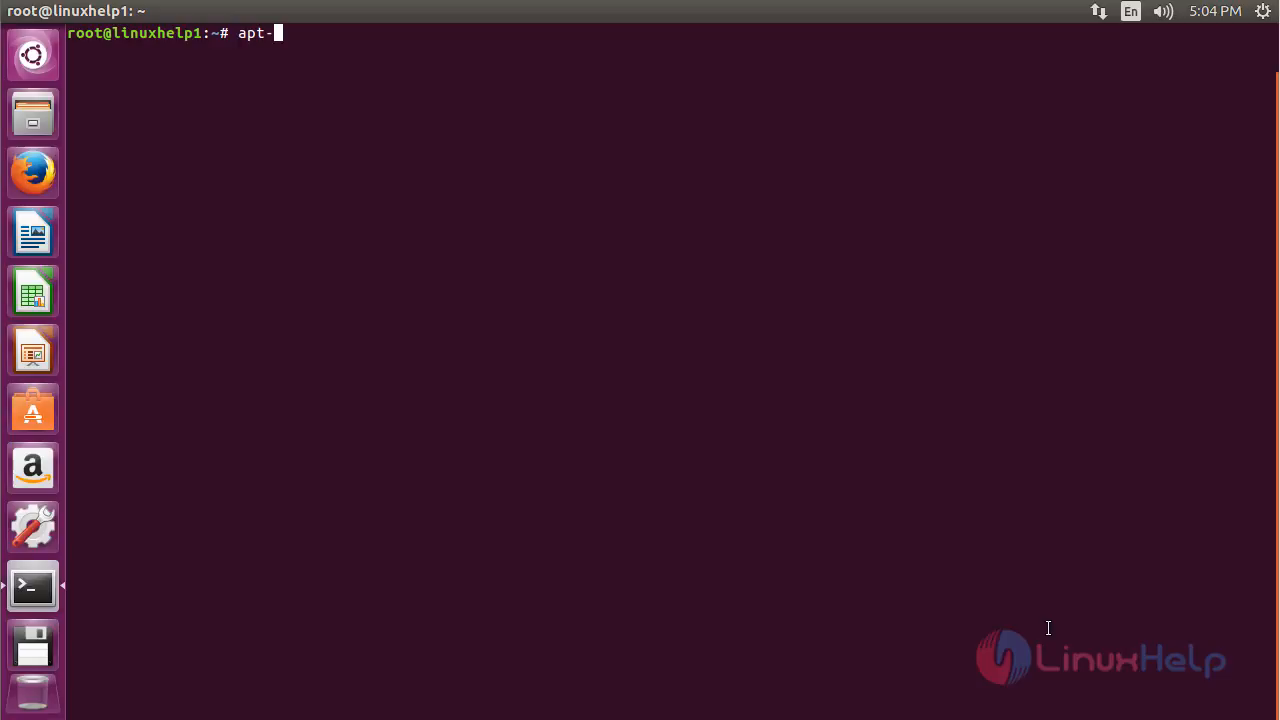
pyautogui.write('get insta')
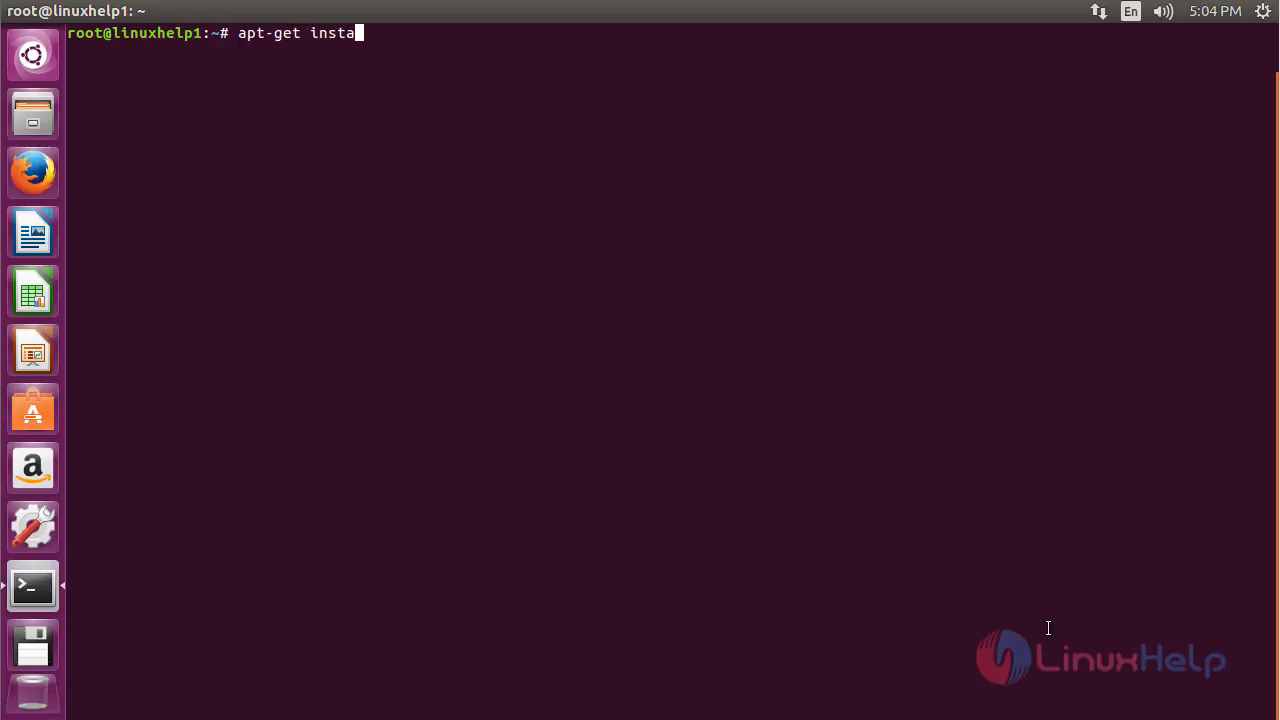
pyautogui.write('ll')
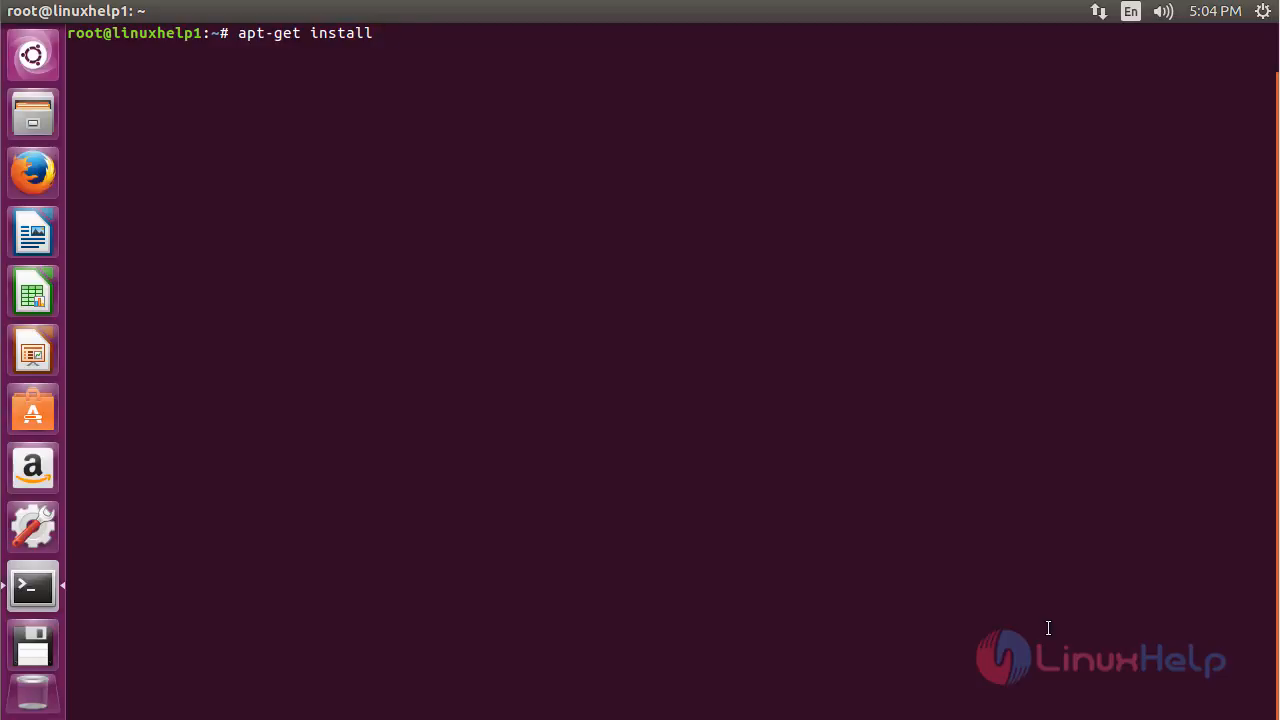
pyautogui.write('openssh-')
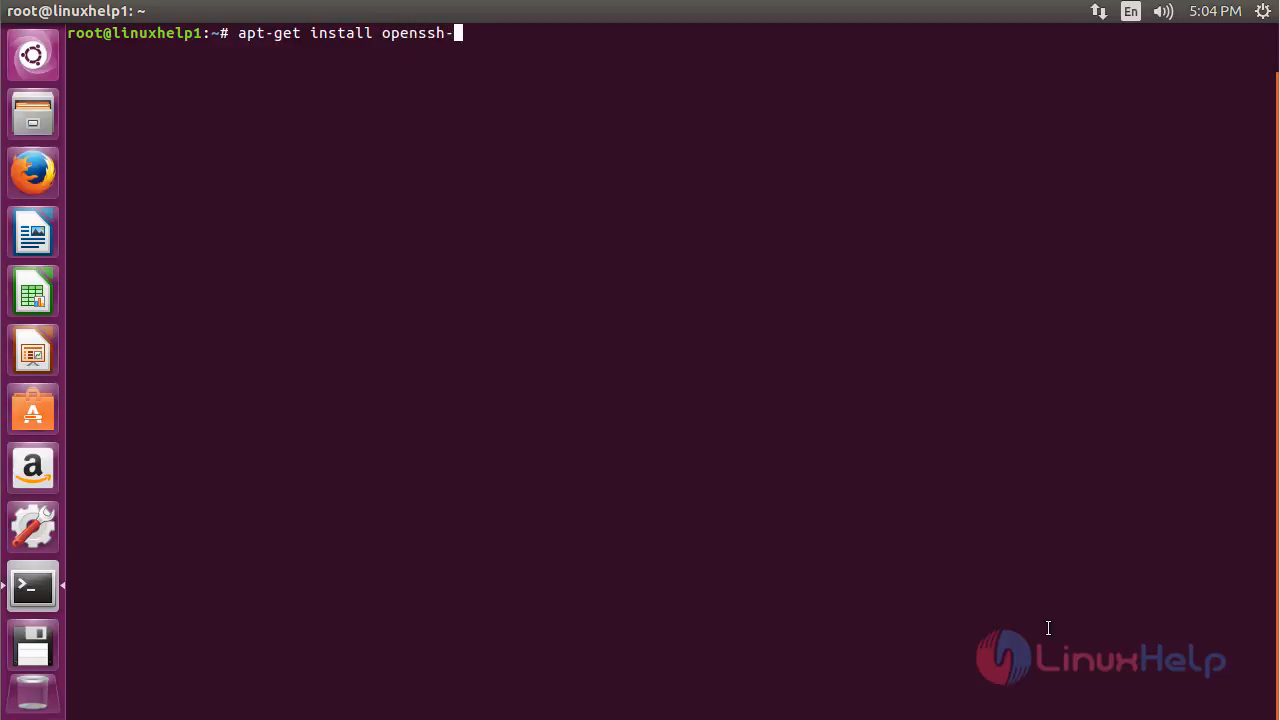
pyautogui.write('server')
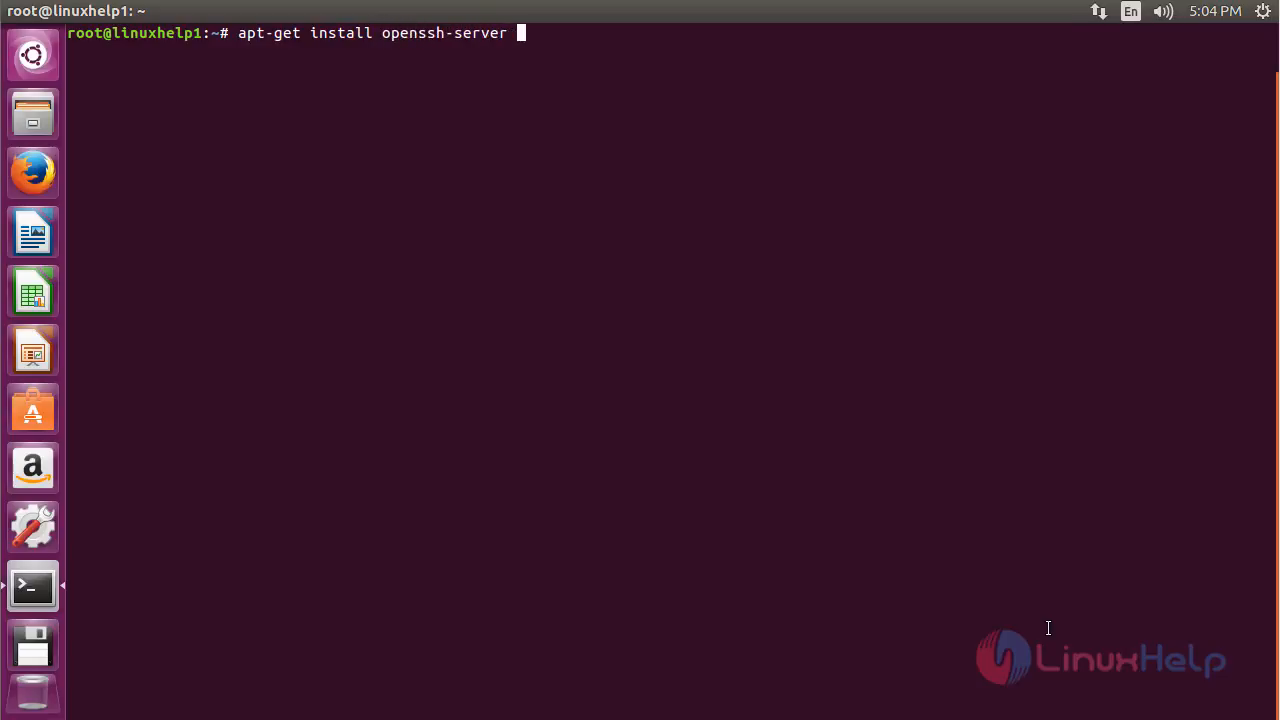
pyautogui.write('postf')
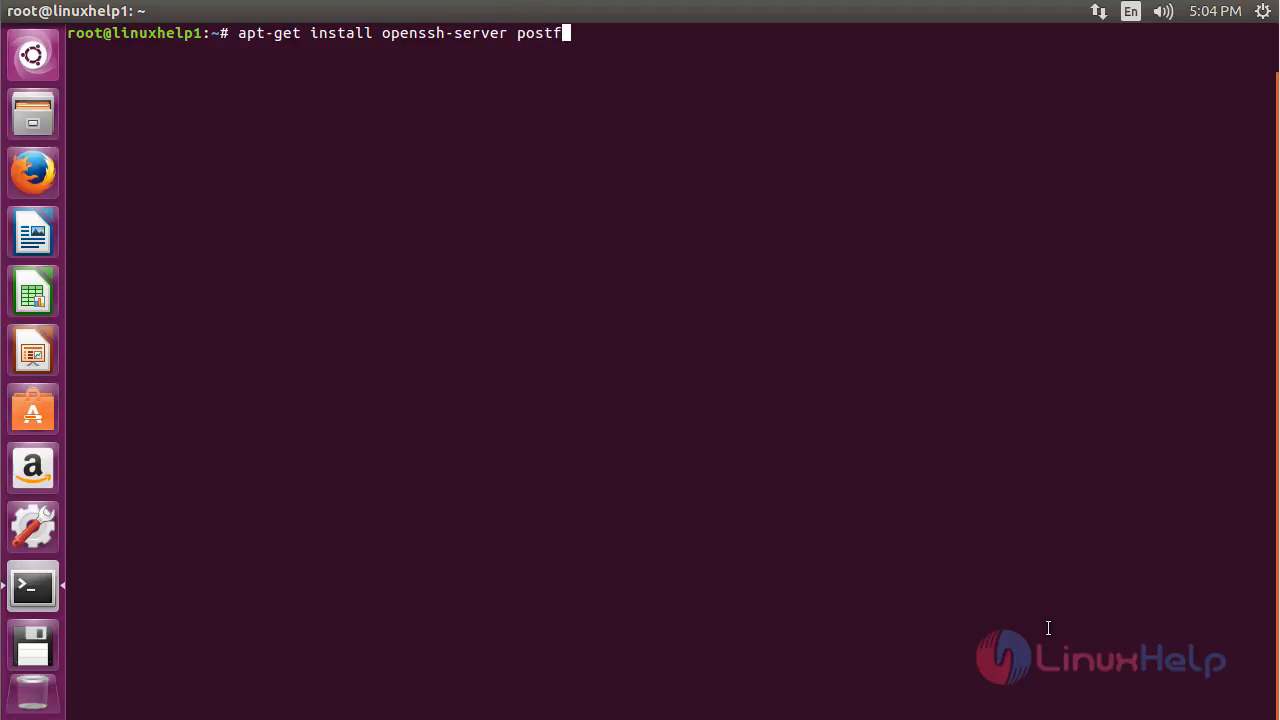
pyautogui.write('ix -y')
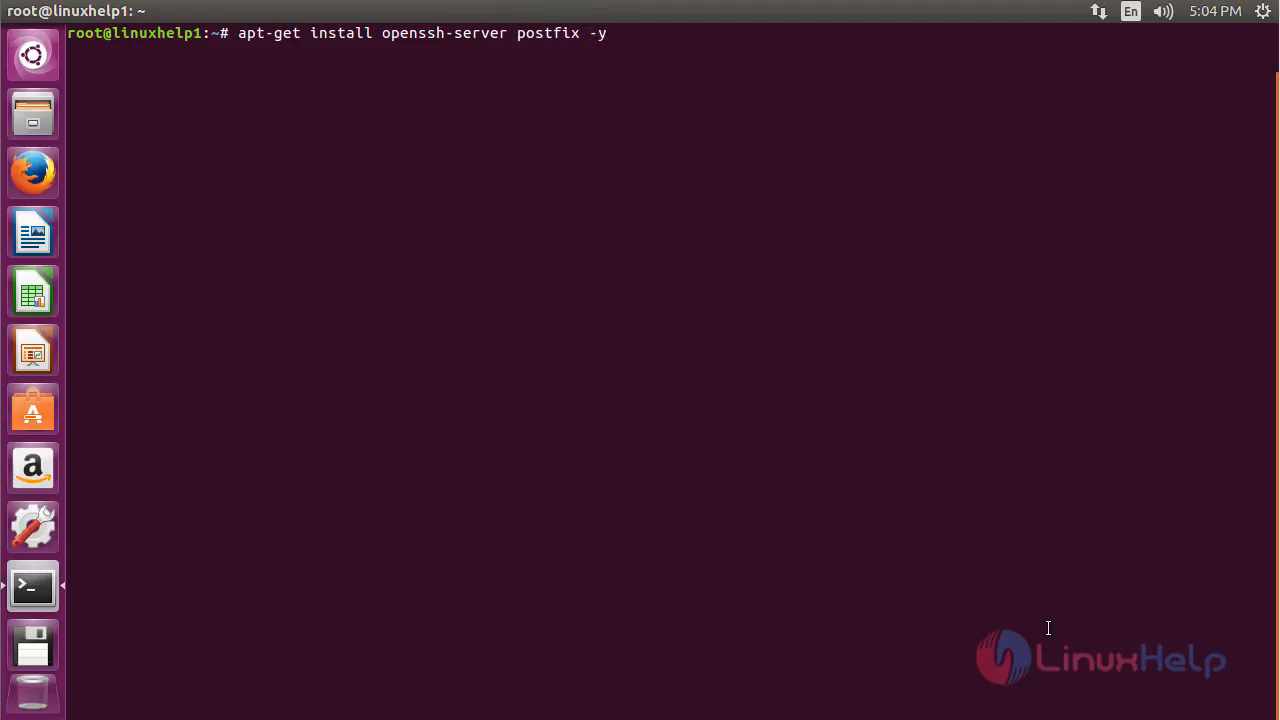
pyautogui.press('Return')
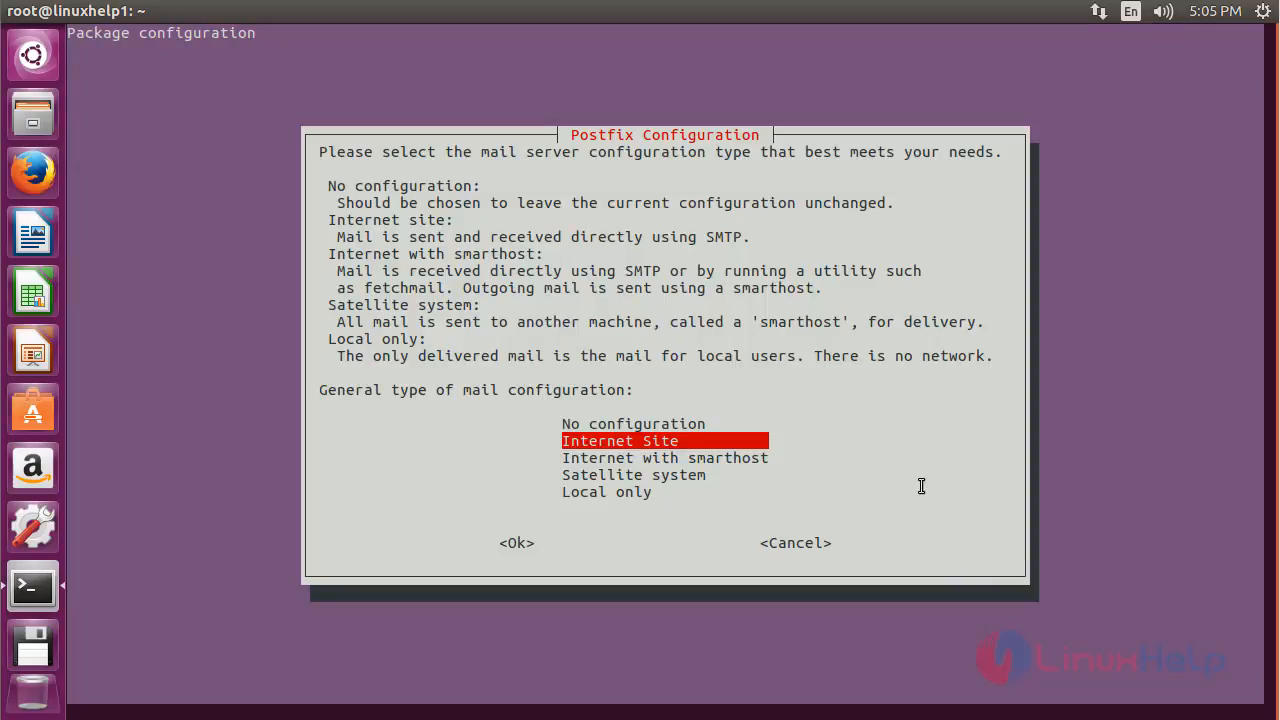
pyautogui.click(516, 544)
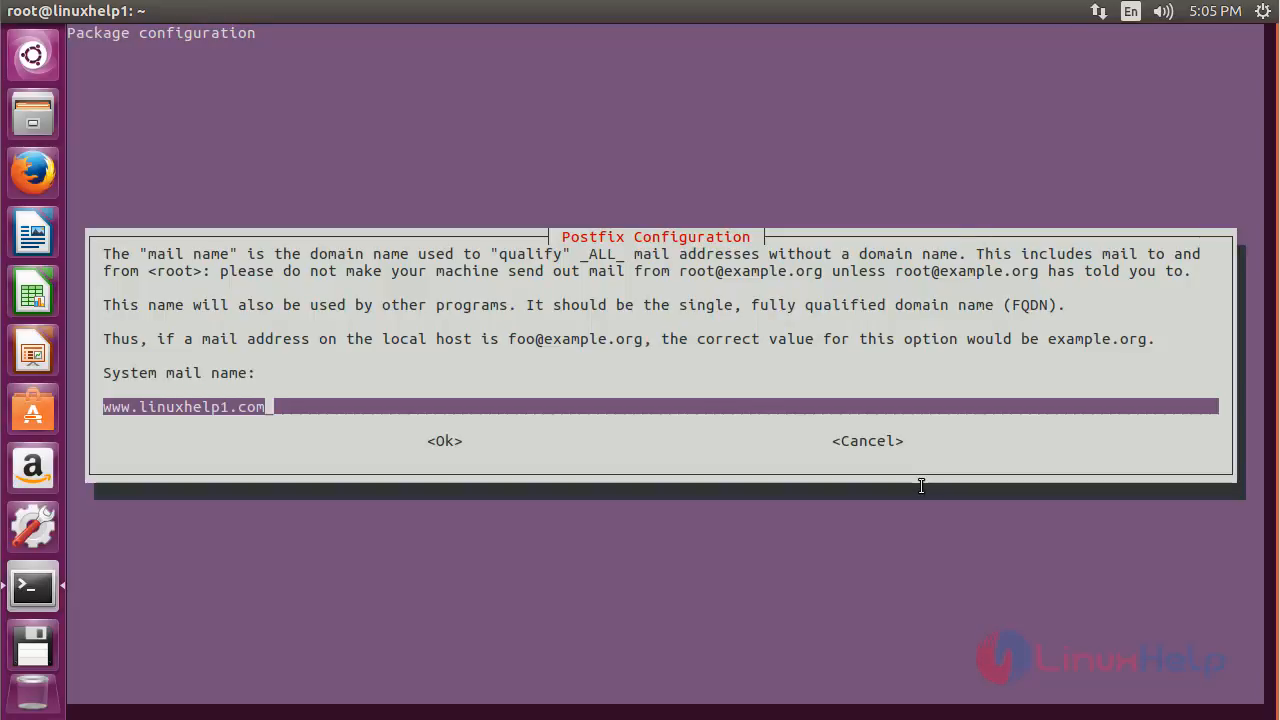
pyautogui.click(444, 442)
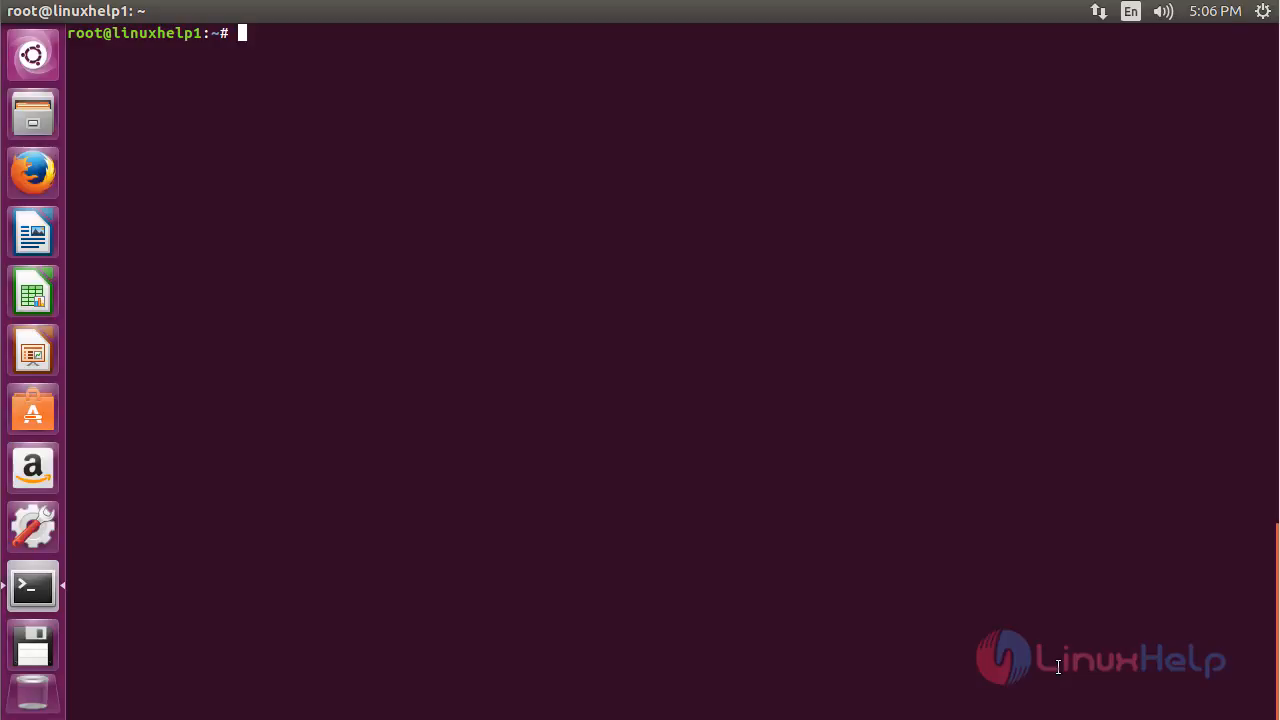
pyautogui.write('c')
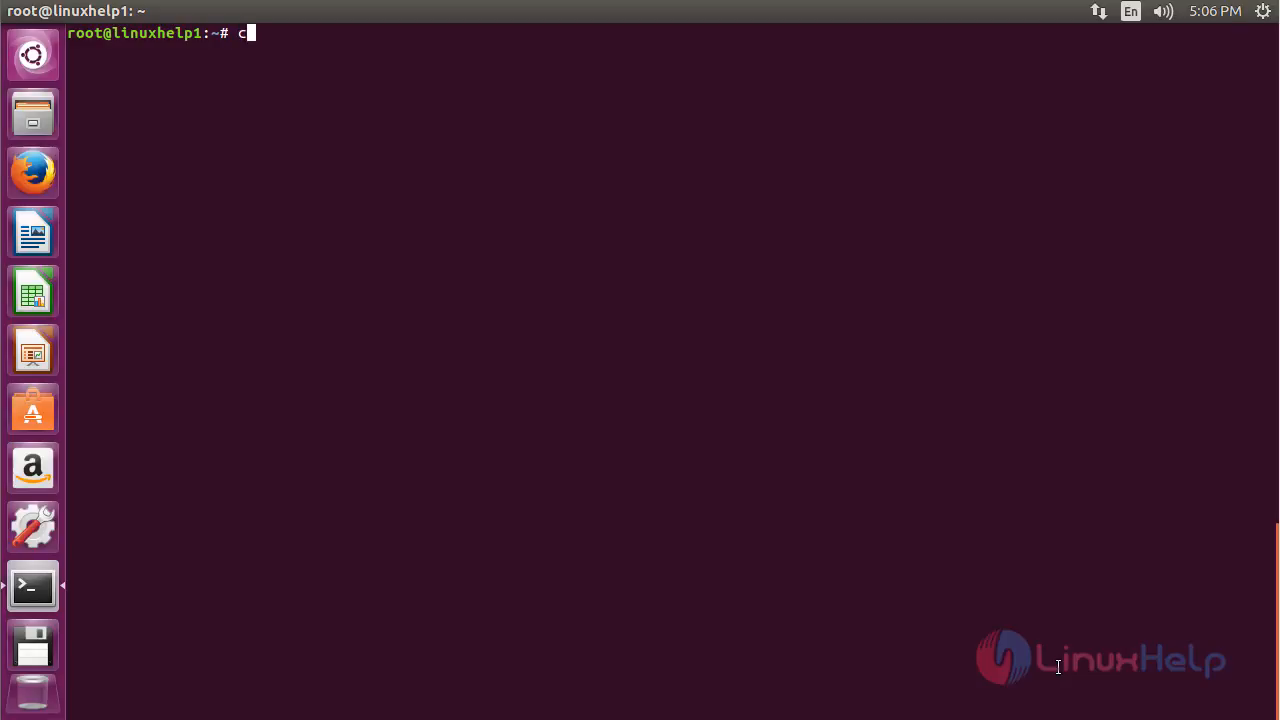
pyautogui.write('url')
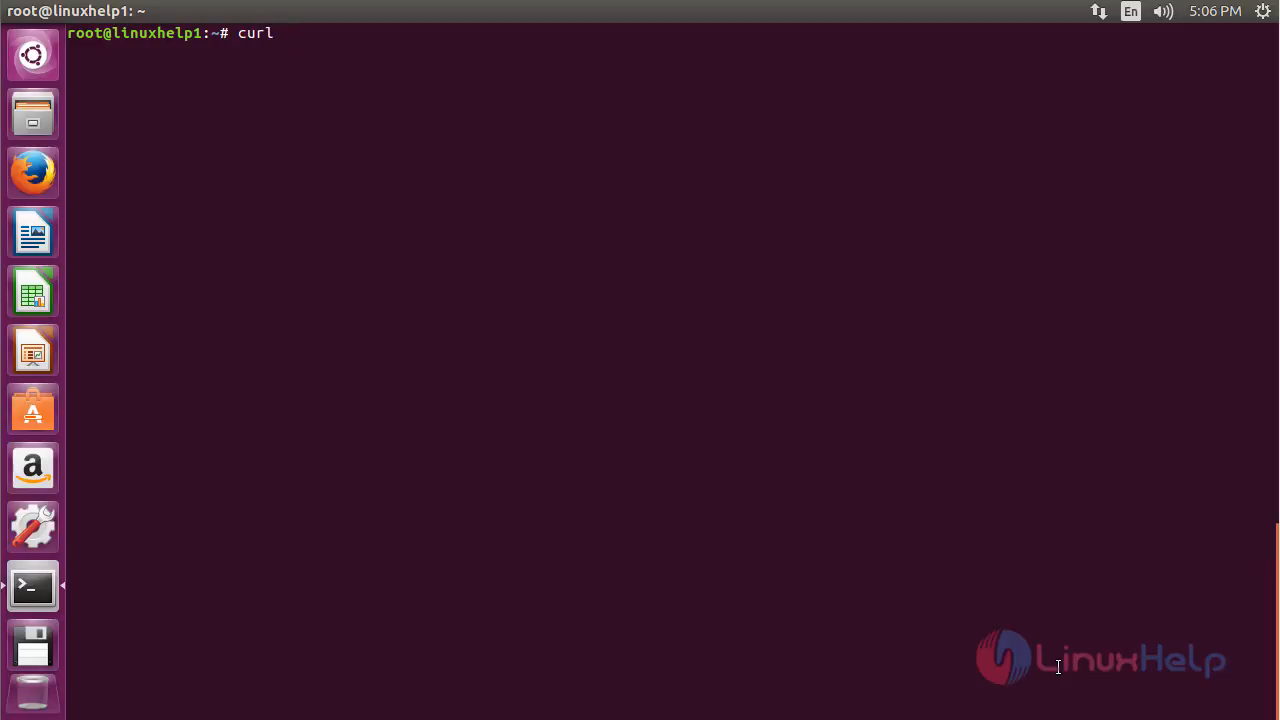
pyautogui.write('-')
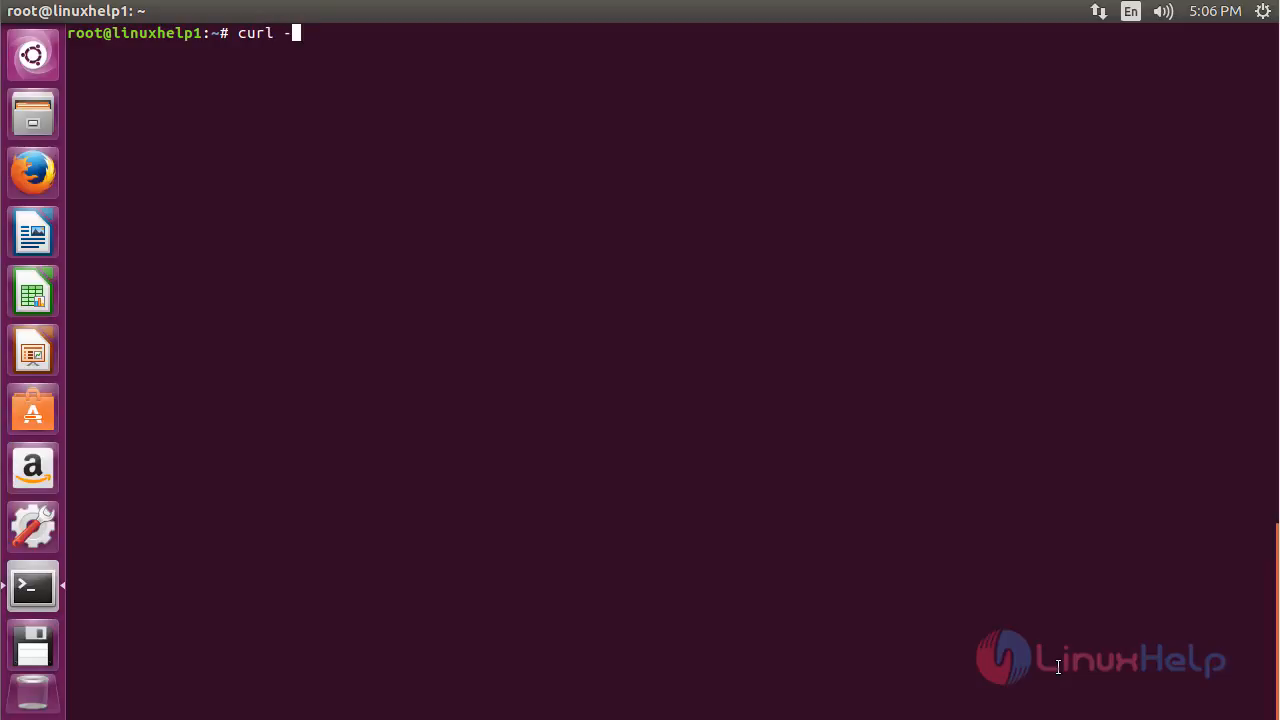
pyautogui.write('sS')
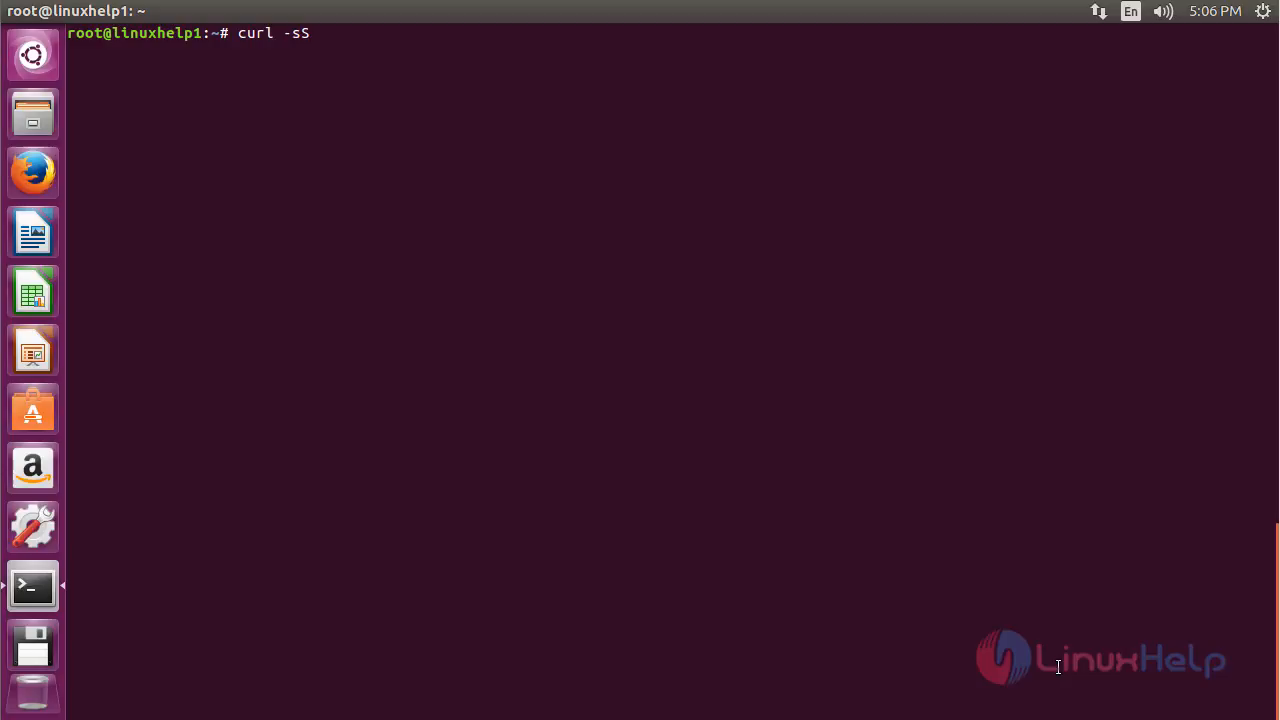
pyautogui.write('https://packages.gitlab.com/install/repositories/gitlab/gitlab-ce/script.deb.sh |')
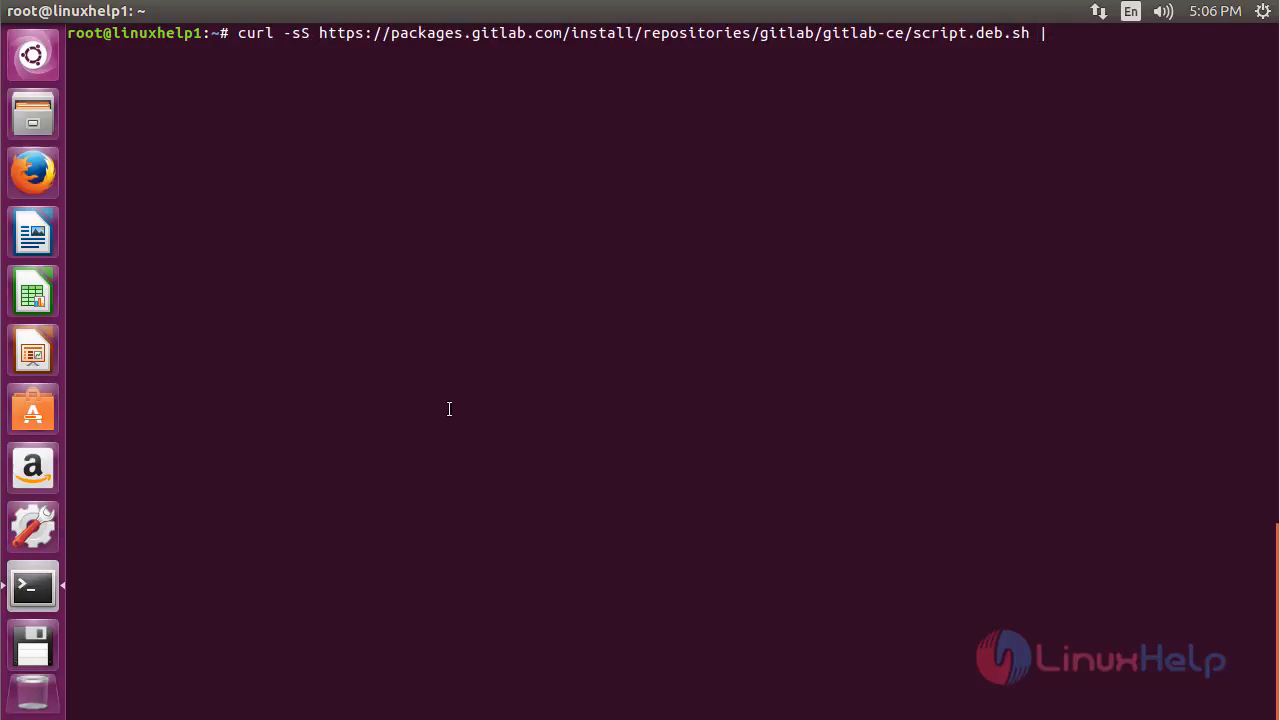
pyautogui.write('sudo')
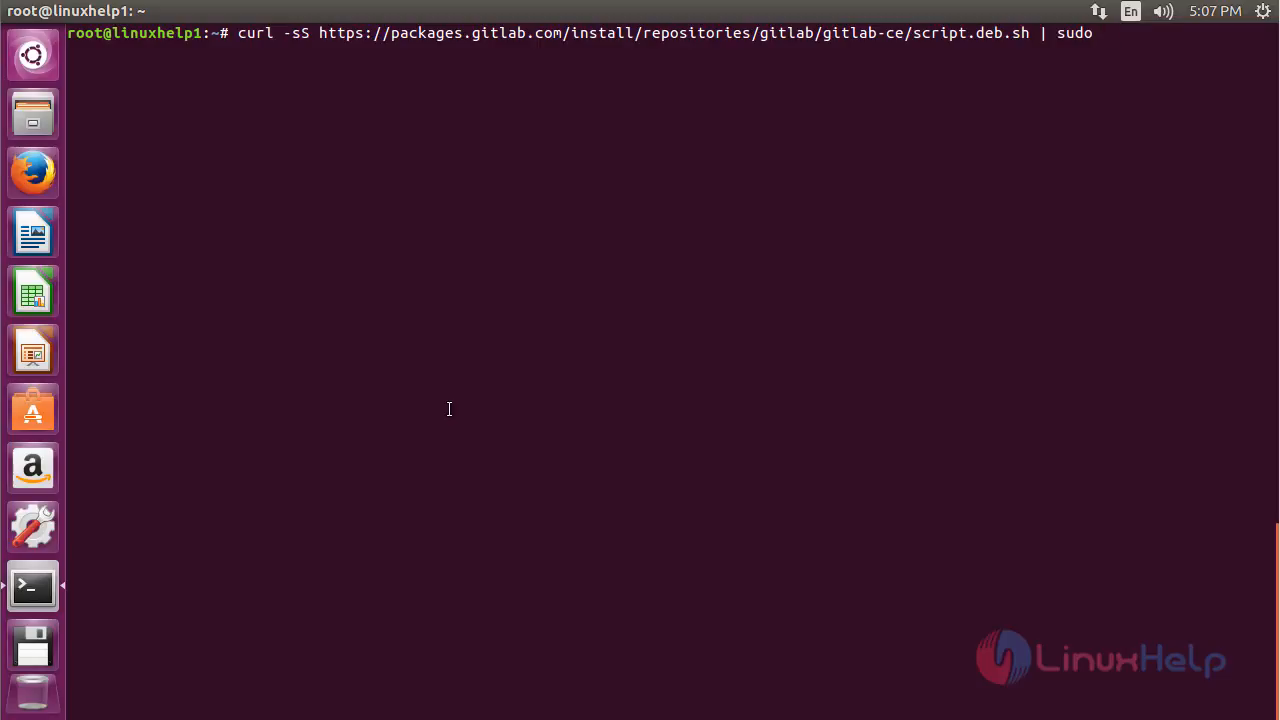
pyautogui.write('bash')
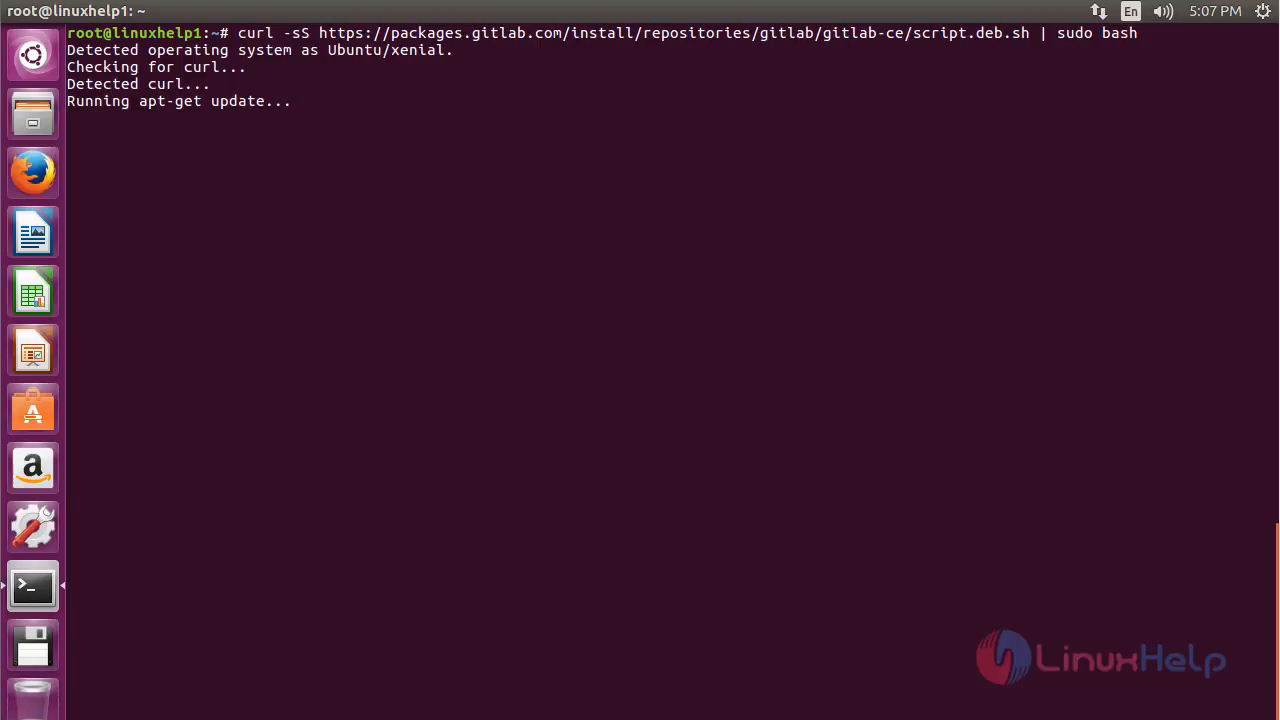
pyautogui.moveTo(32, 468)
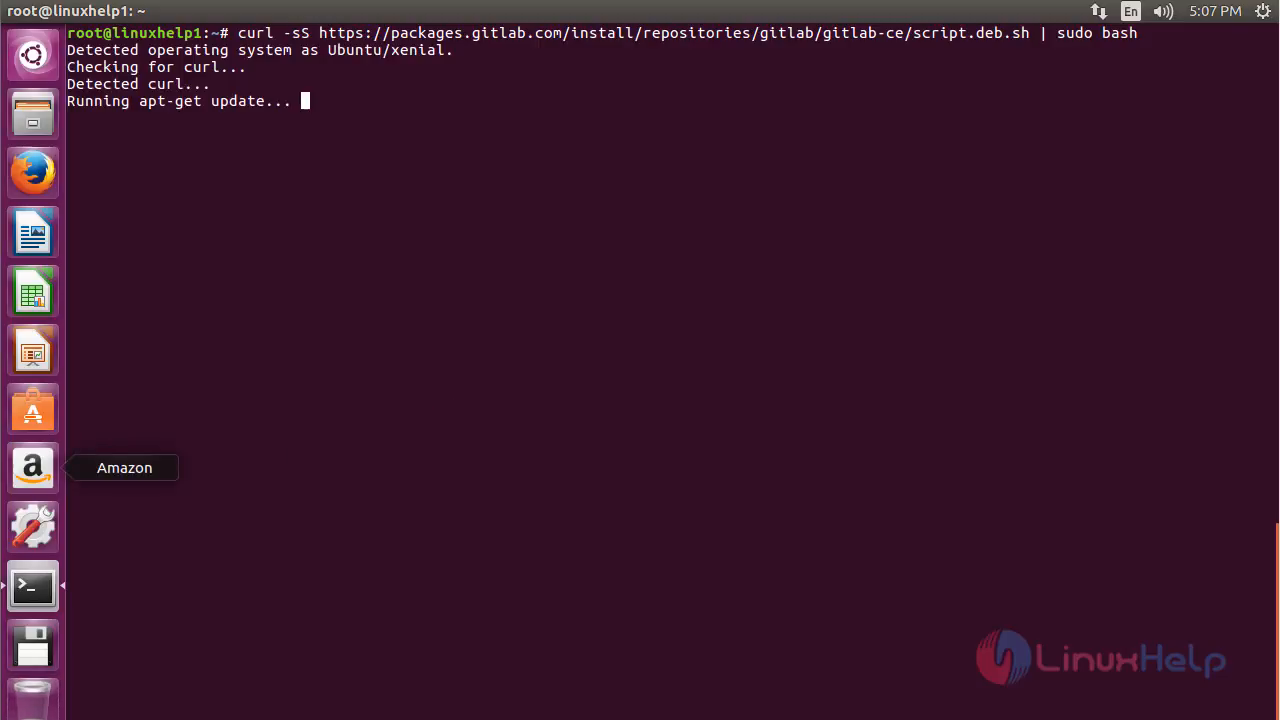
pyautogui.moveTo(270, 616)
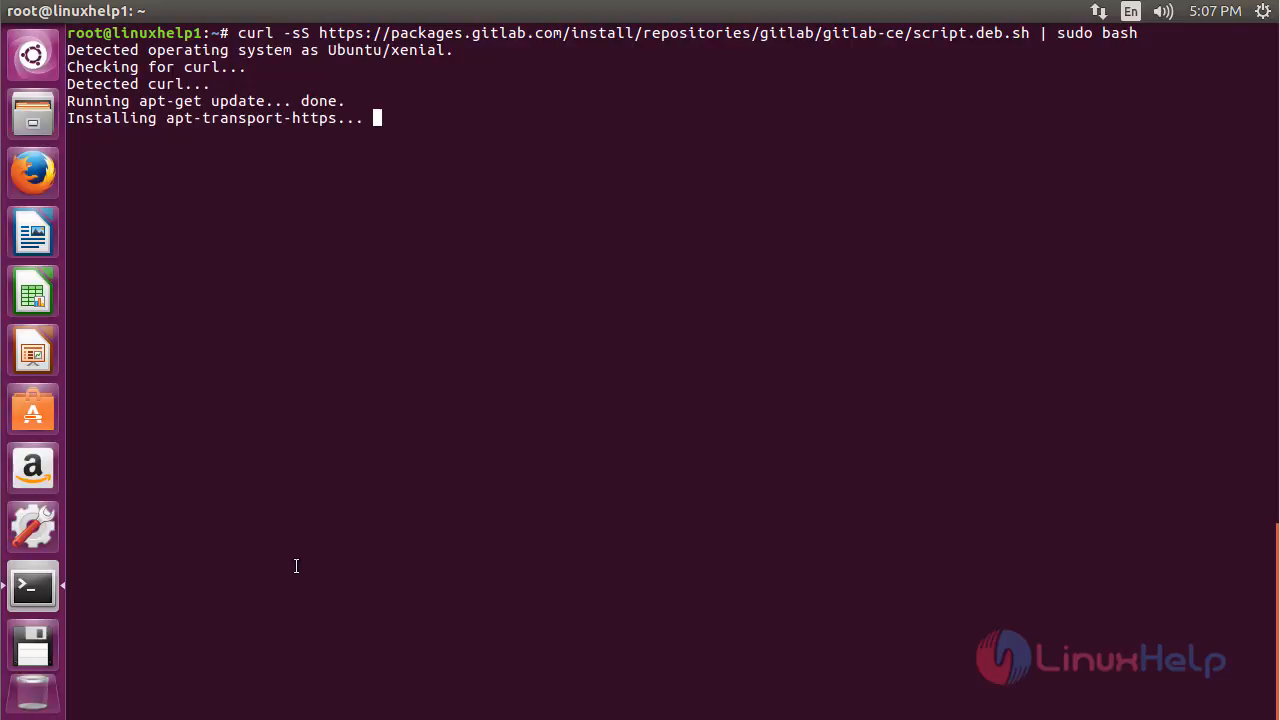
pyautogui.moveTo(362, 548)
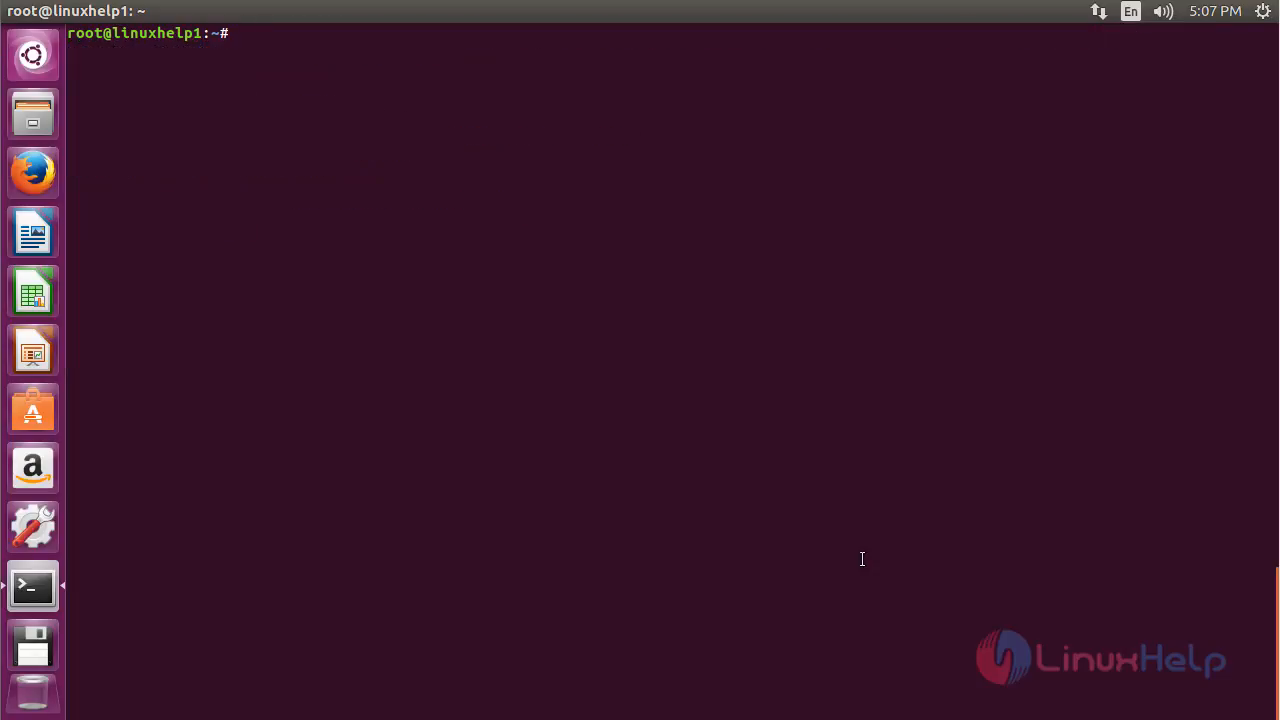
# - Enter 'apt-get install gitlab-ce -y' to download and install the gitlab-ce package
pyautogui.write('apt-get')
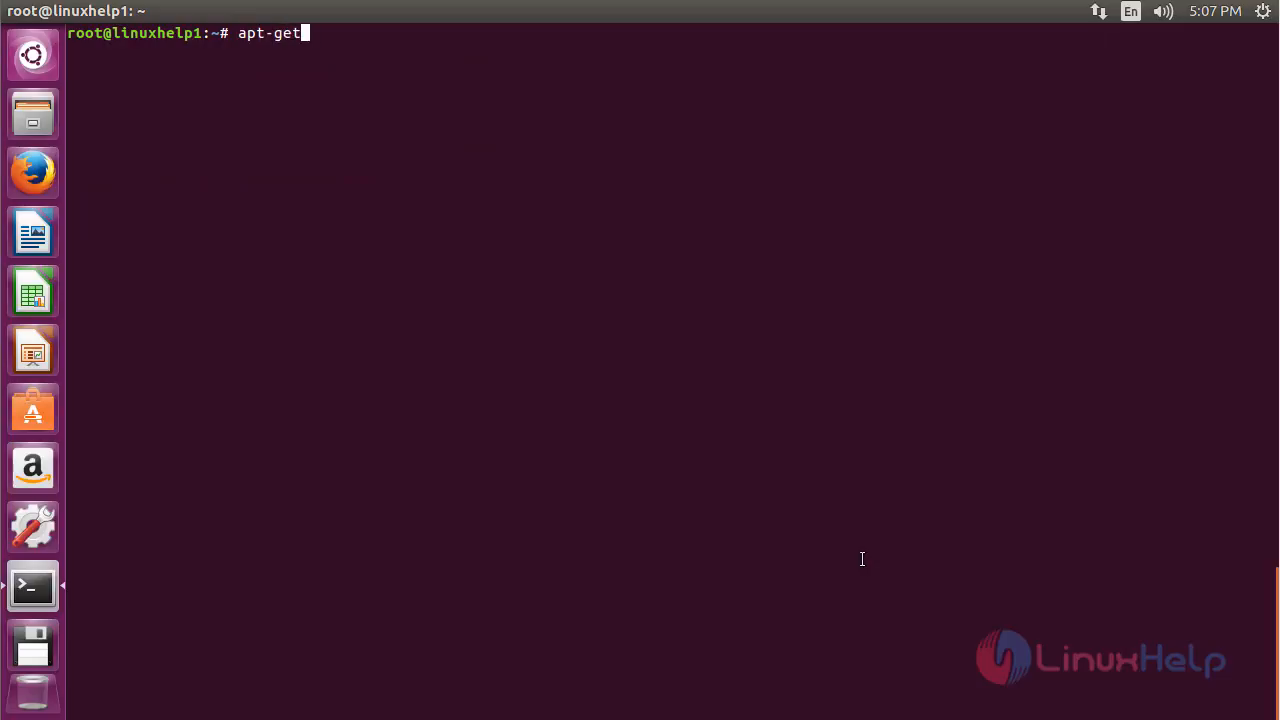
pyautogui.write('insta')
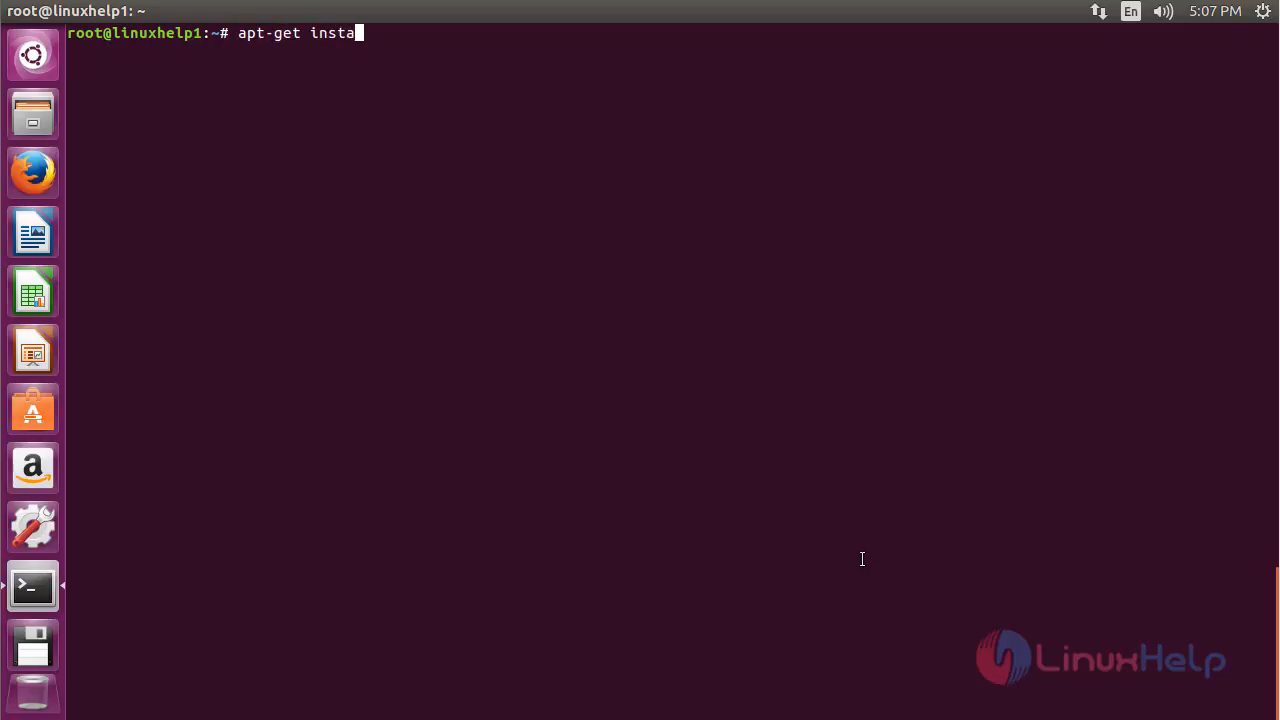
pyautogui.write('ll')
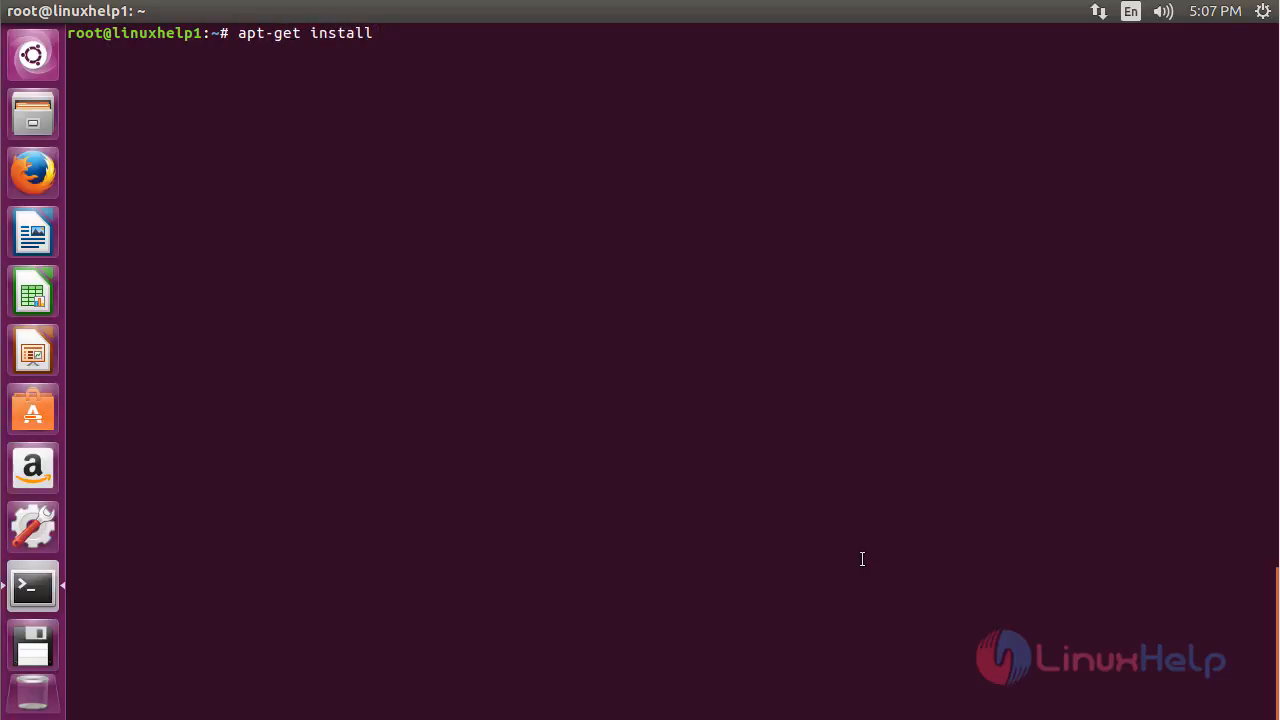
pyautogui.write('gitlab')
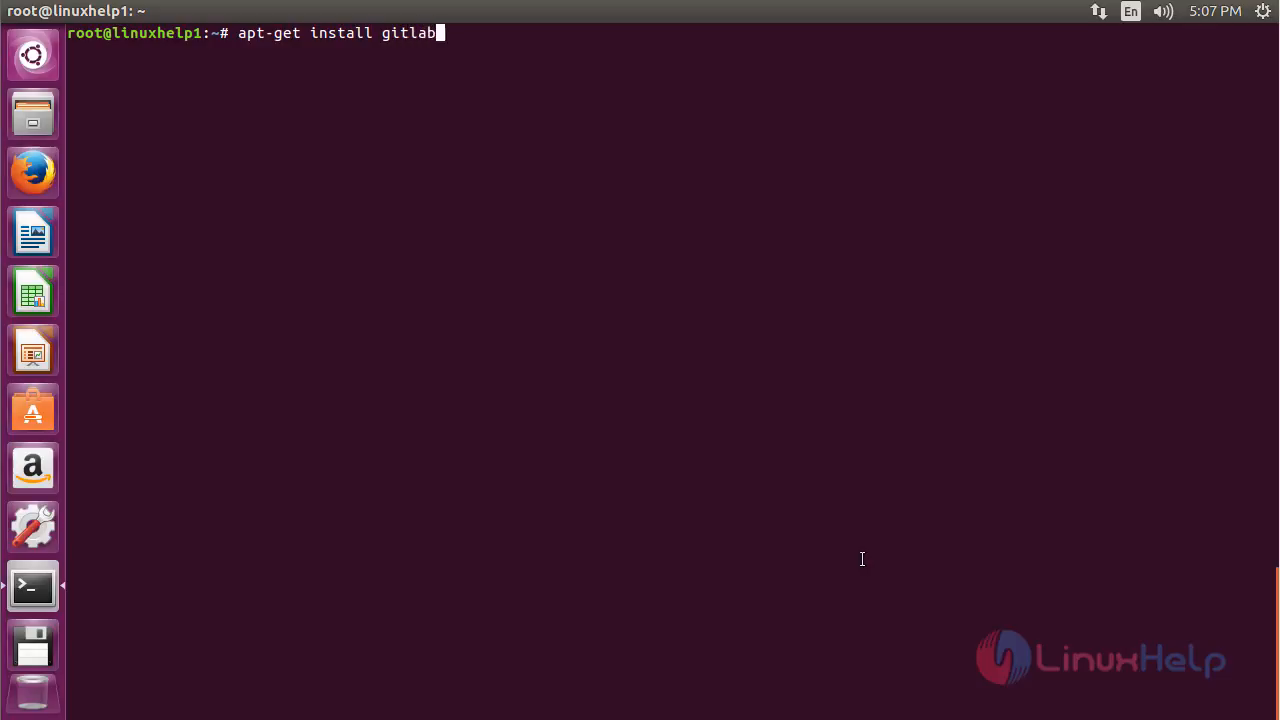
pyautogui.write('-ce')
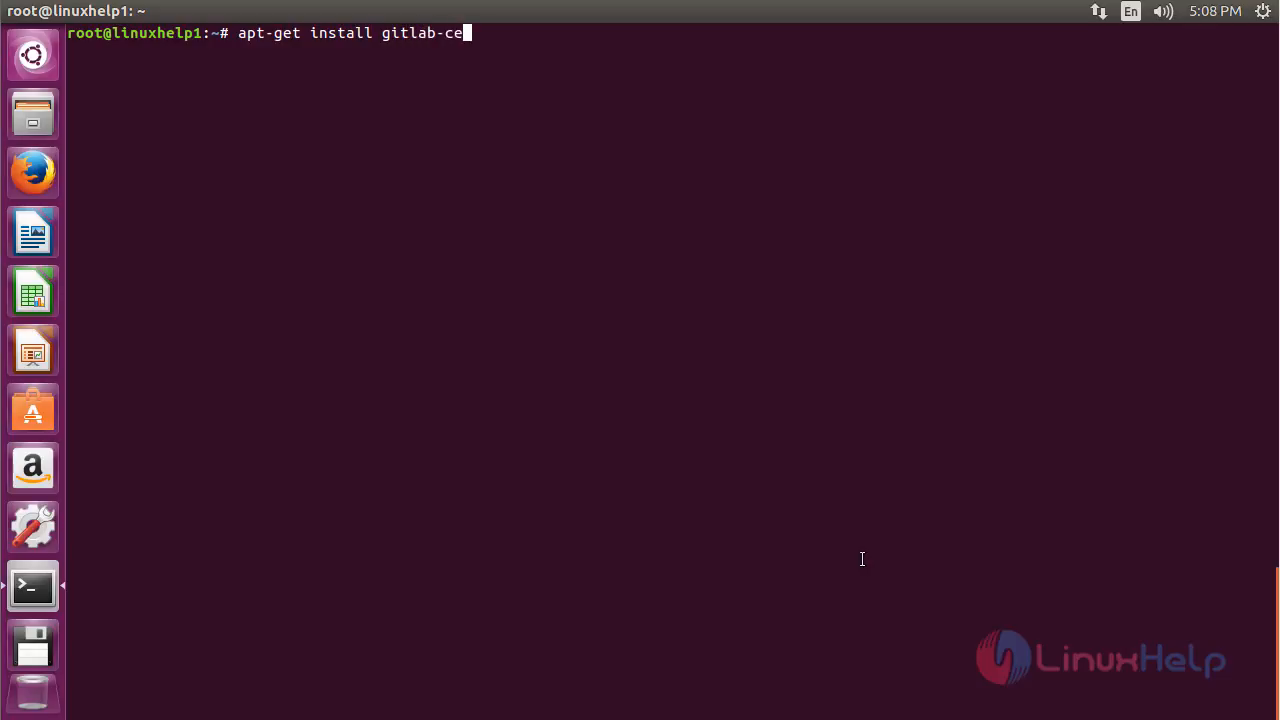
pyautogui.write('-y')
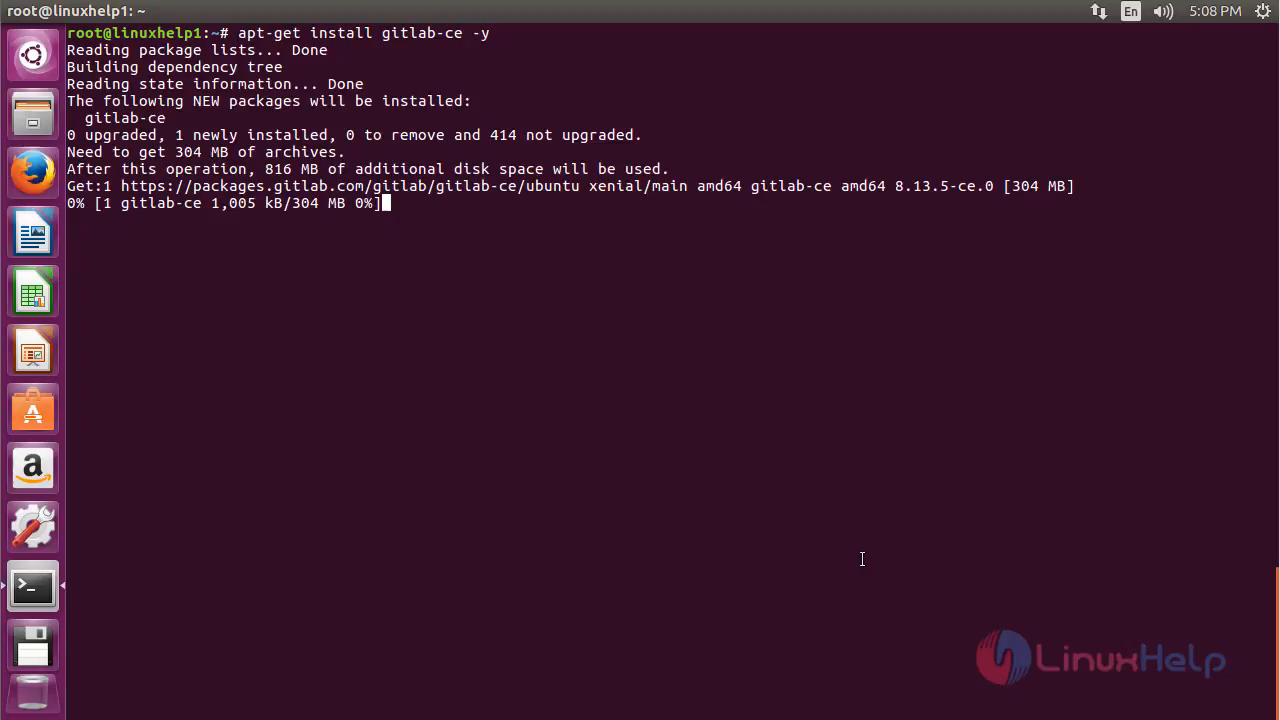
pyautogui.moveTo(880, 584)
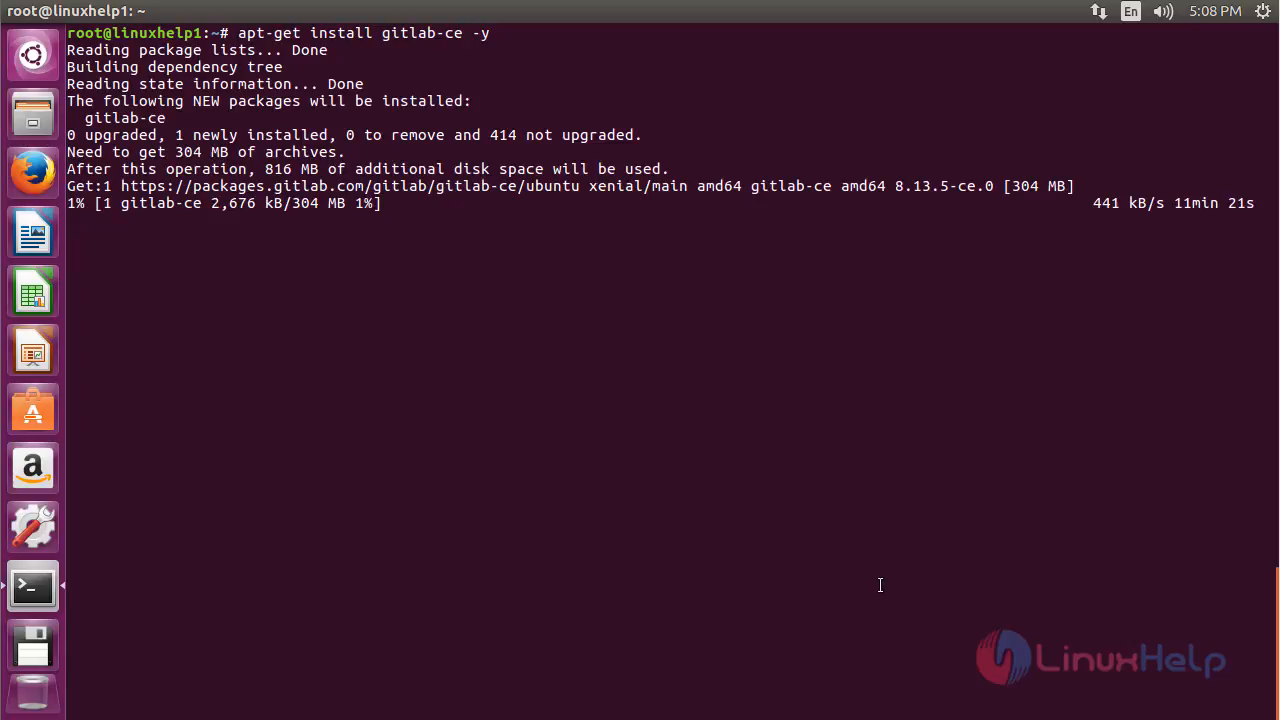
pyautogui.moveTo(976, 670)
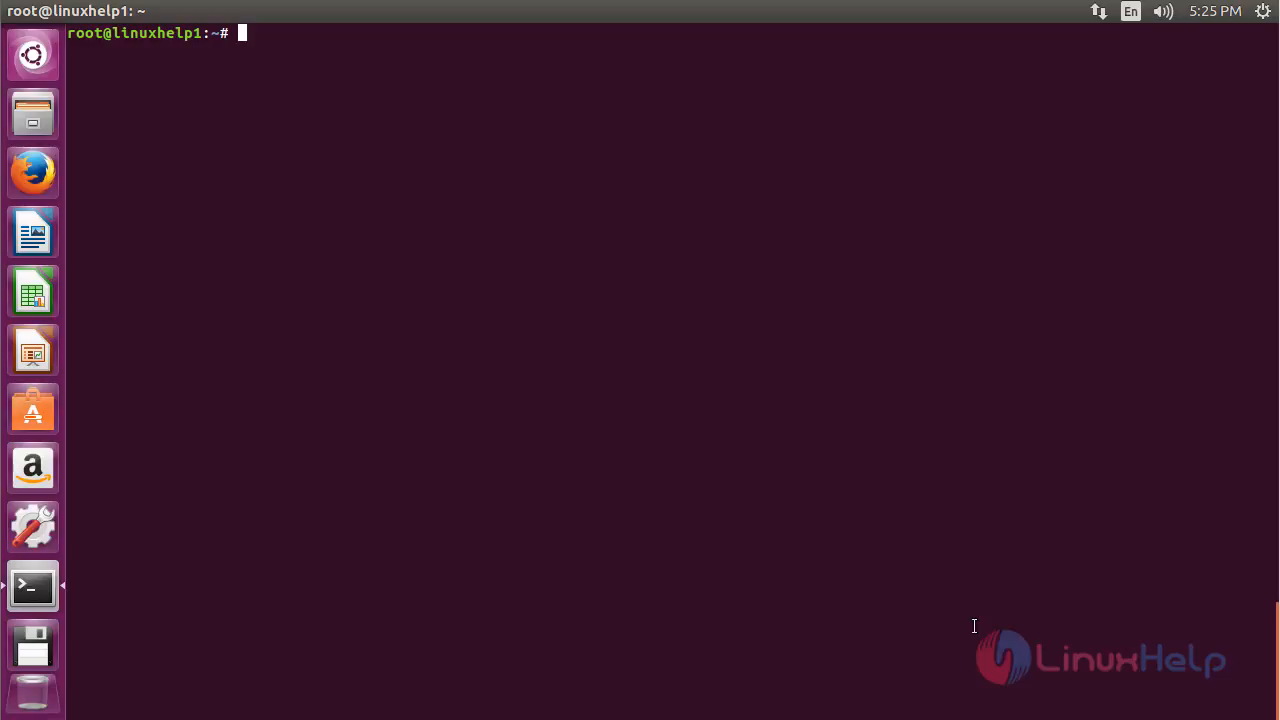
# - Enter 'gitlab-ctl reconfigure' and follow its configuration output
pyautogui.write('gi')
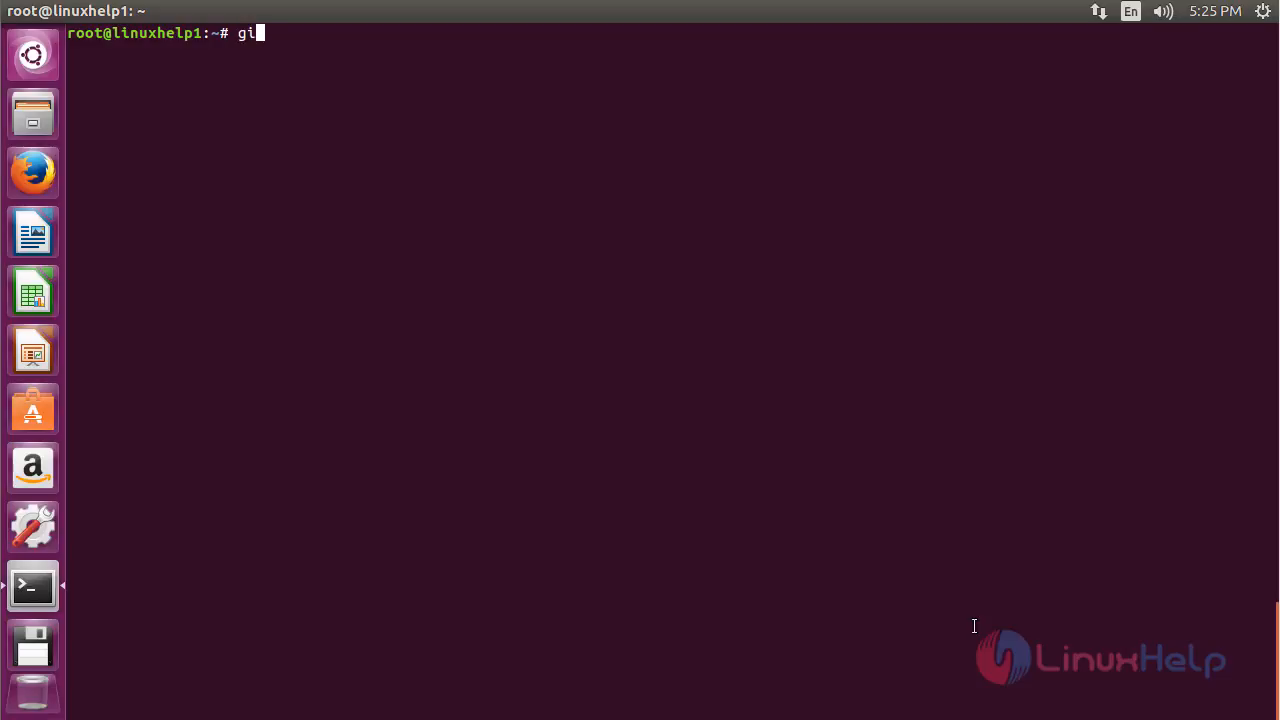
pyautogui.write('tlab')
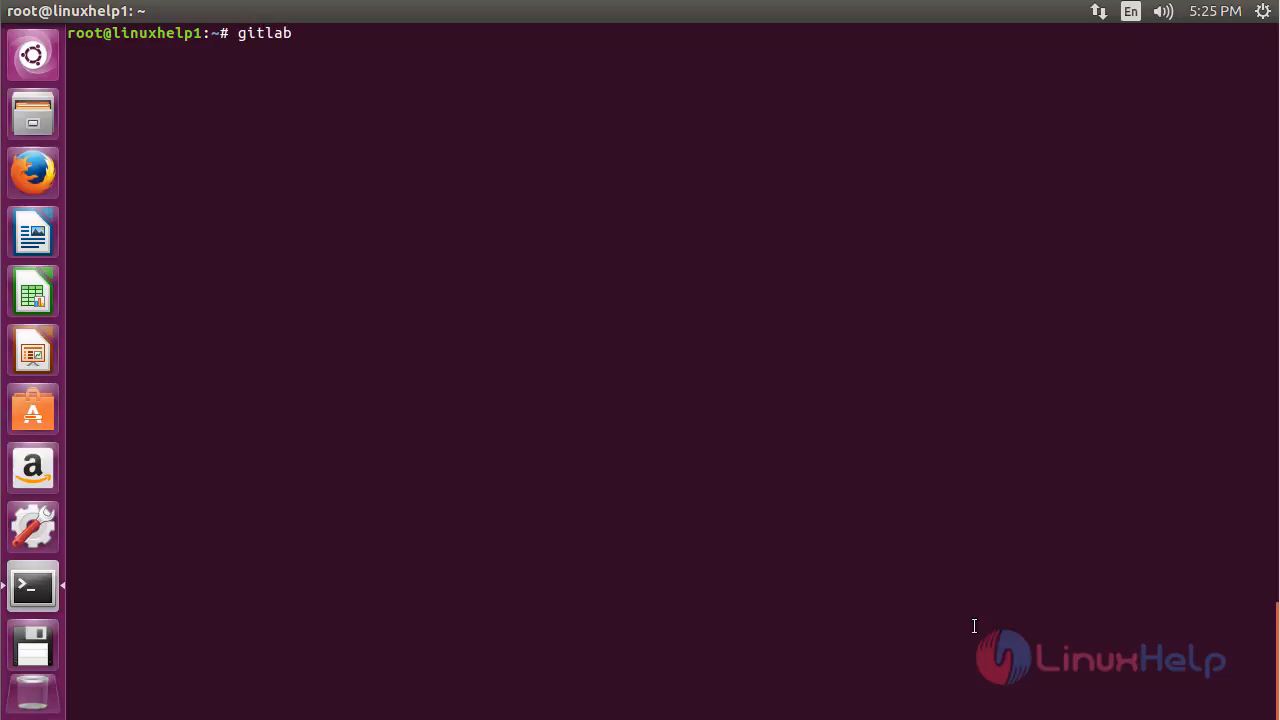
pyautogui.write('-ctl')
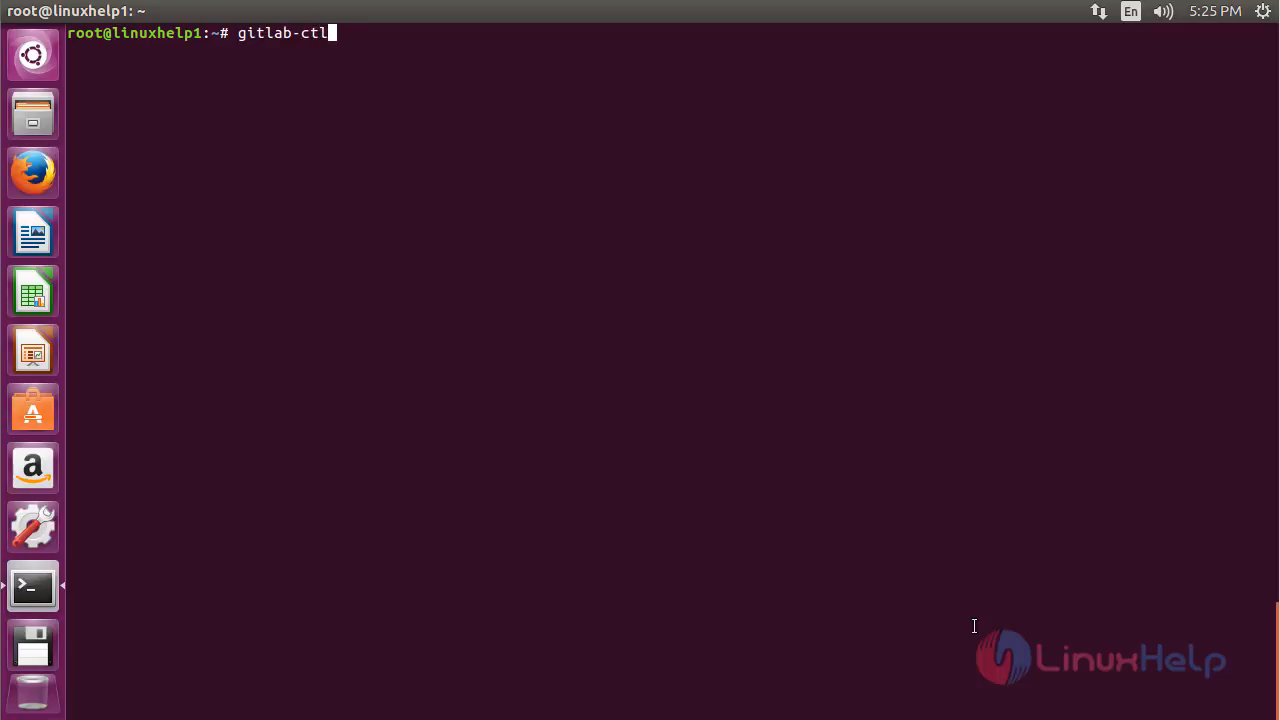
pyautogui.write('re')
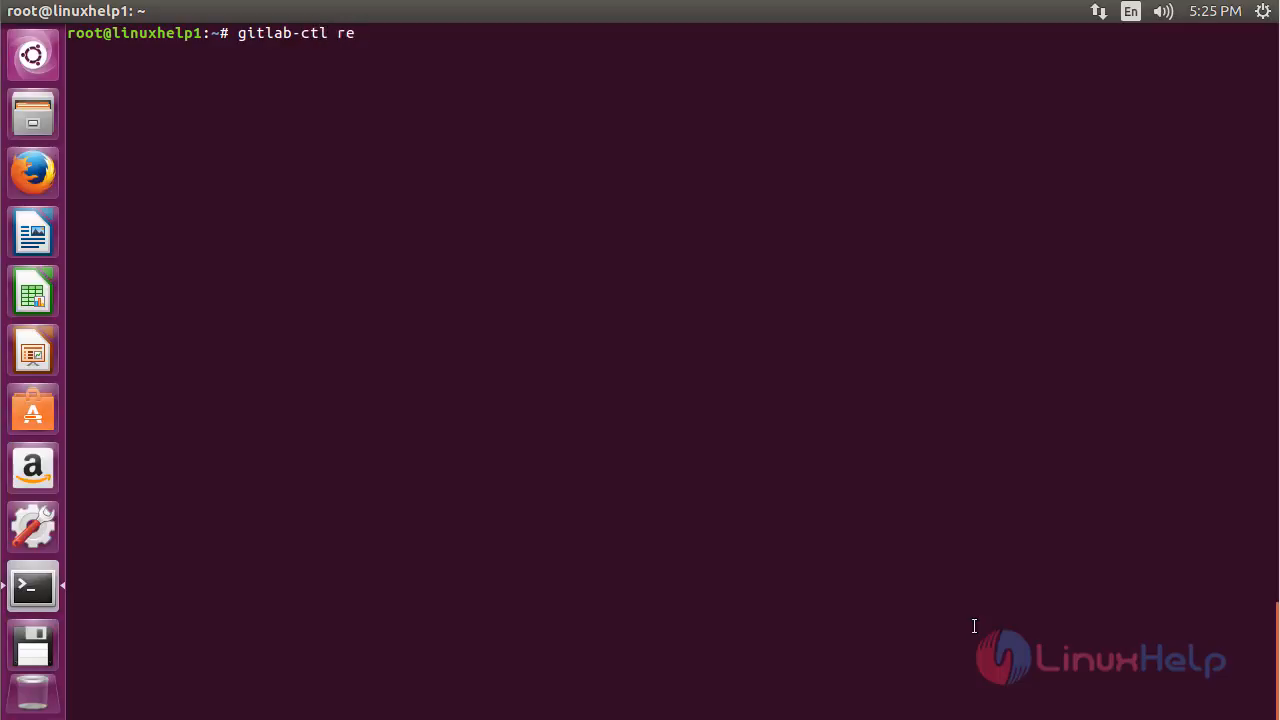
pyautogui.write('configure')
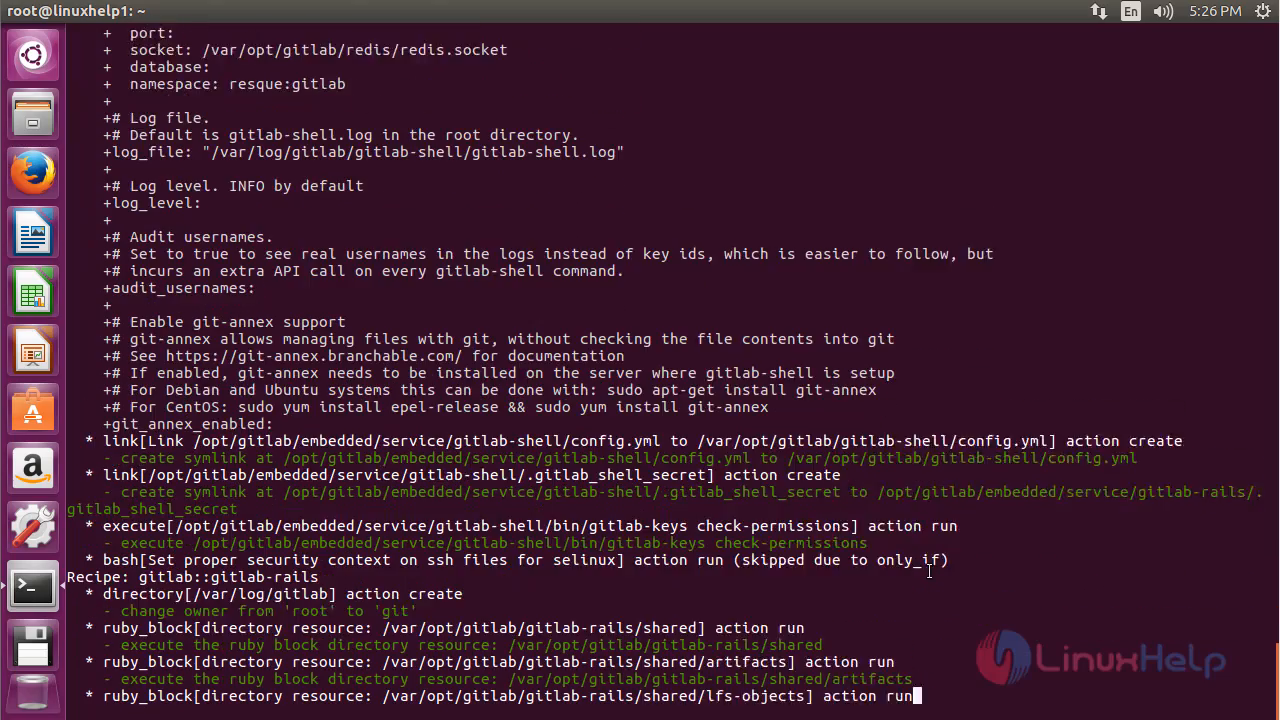
pyautogui.scroll(-3)
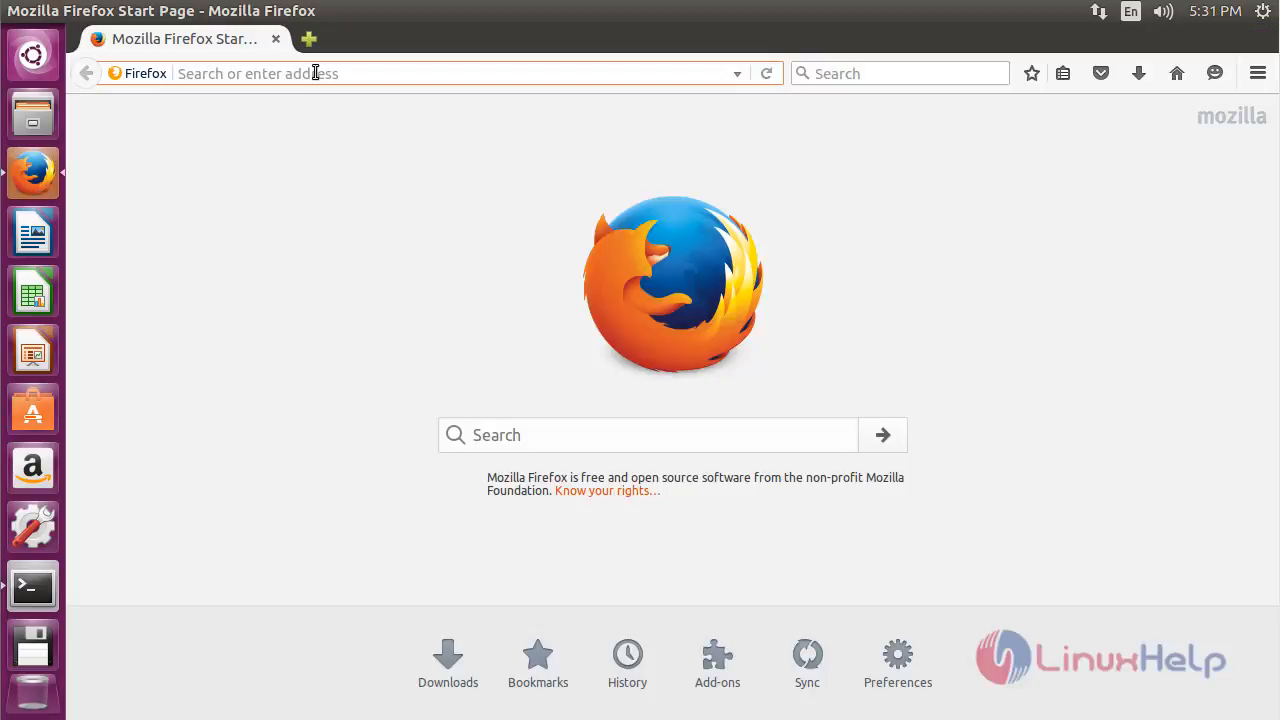
# - Browse to the server's http address and submit the new root password
pyautogui.write('http')
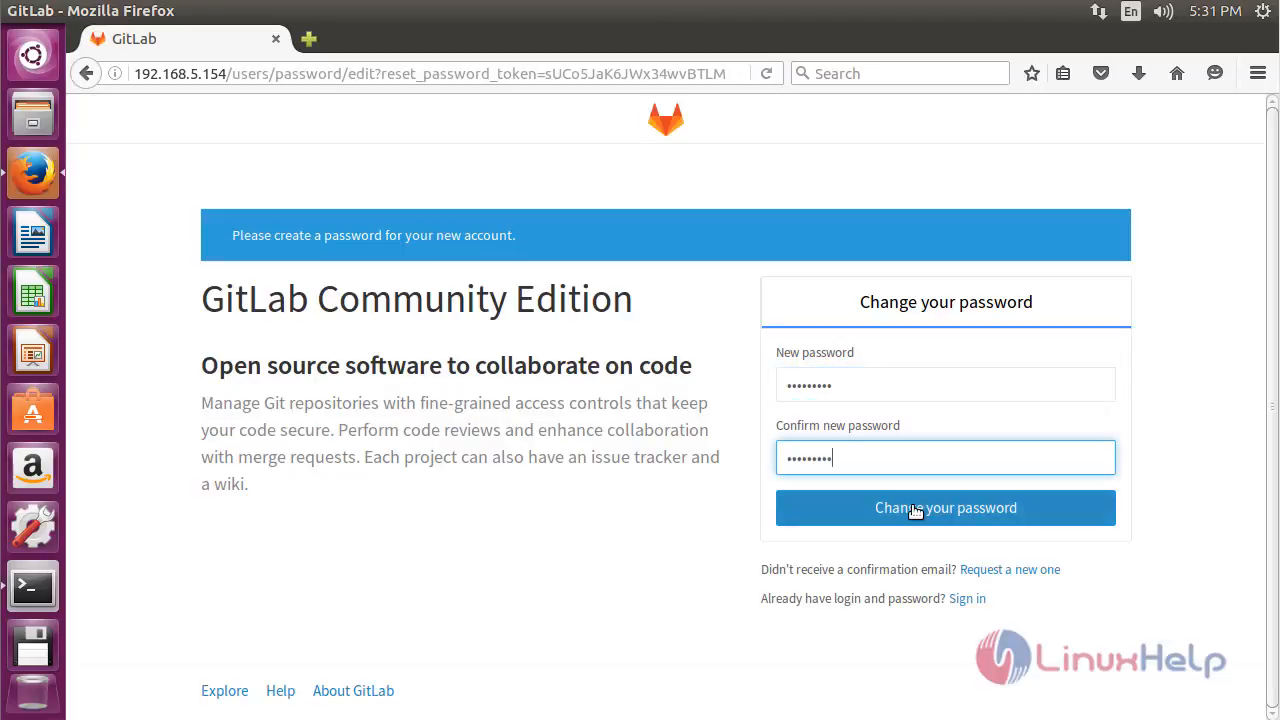
pyautogui.click(944, 508)
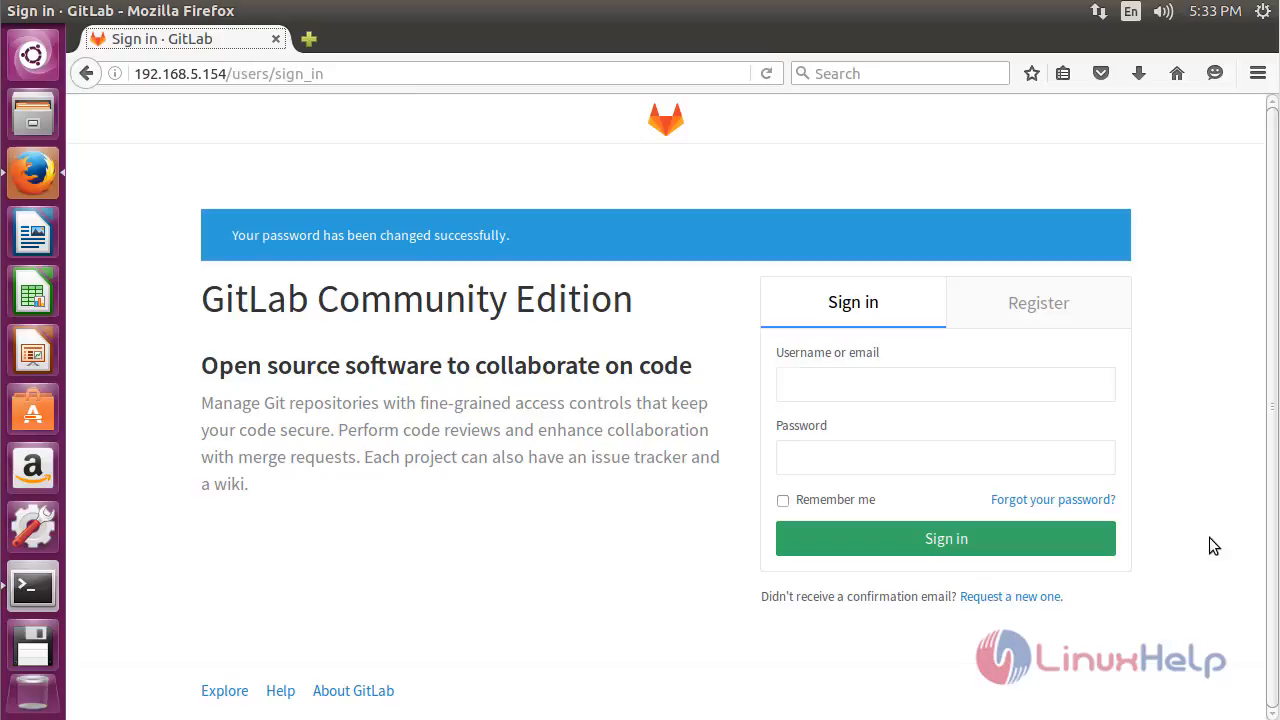
pyautogui.moveTo(864, 374)
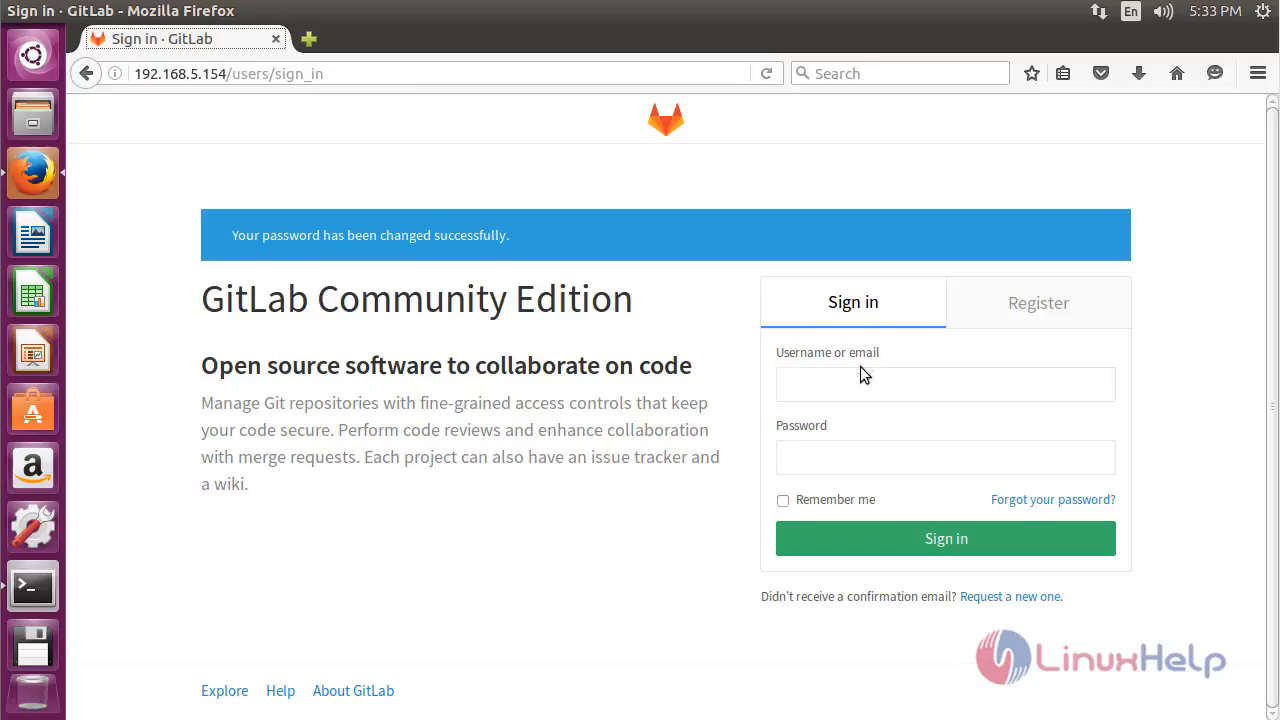
# - Sign in to GitLab as root with the new password
pyautogui.click(944, 384)
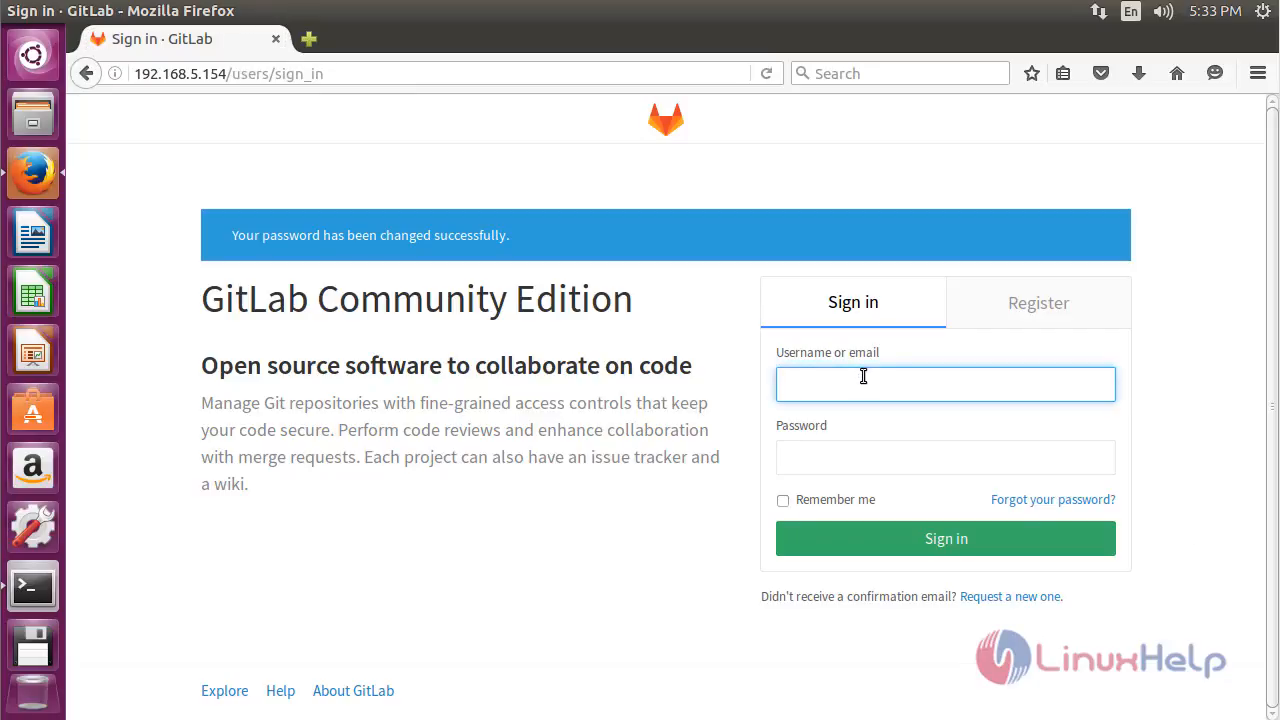
pyautogui.write('r')
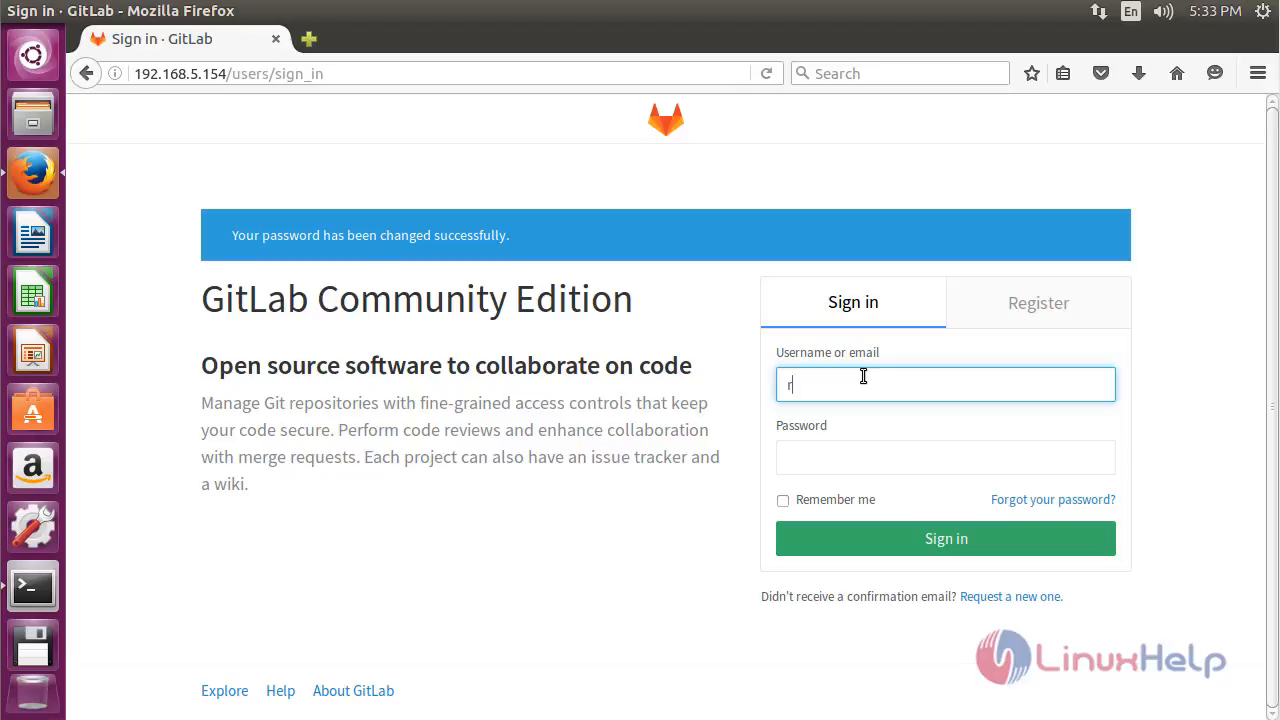
pyautogui.write('oot')
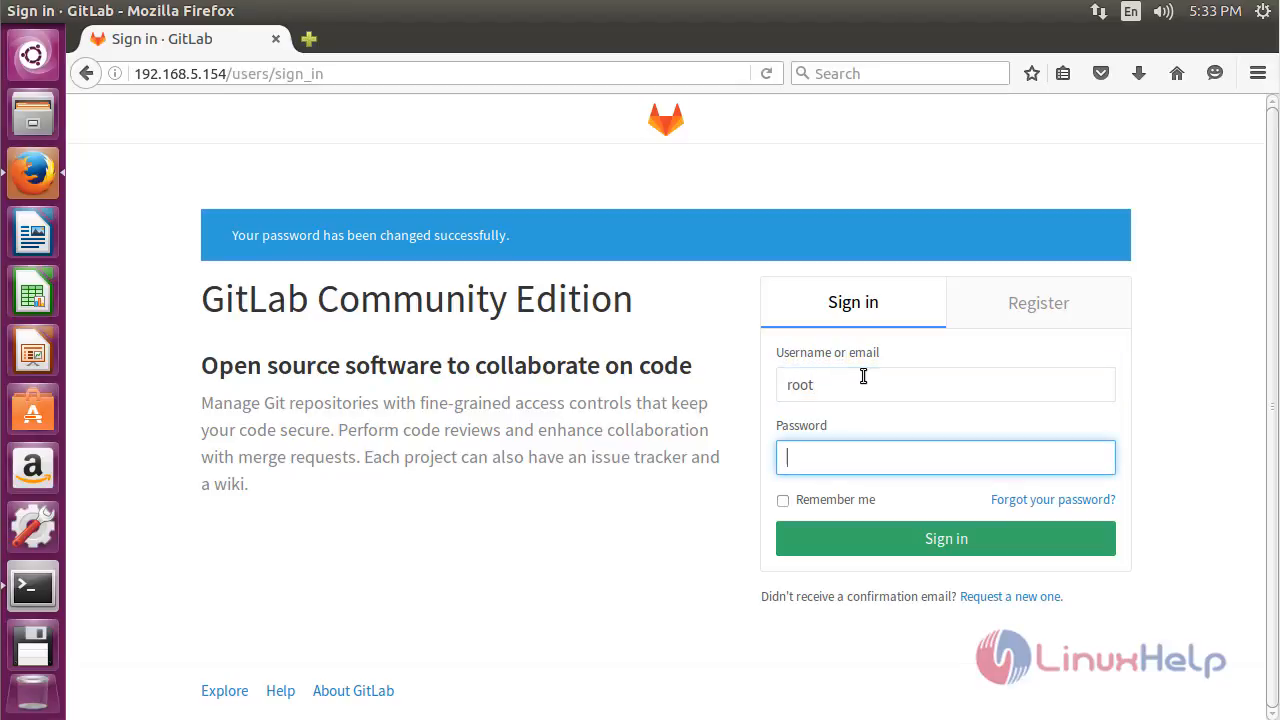
pyautogui.write('password')
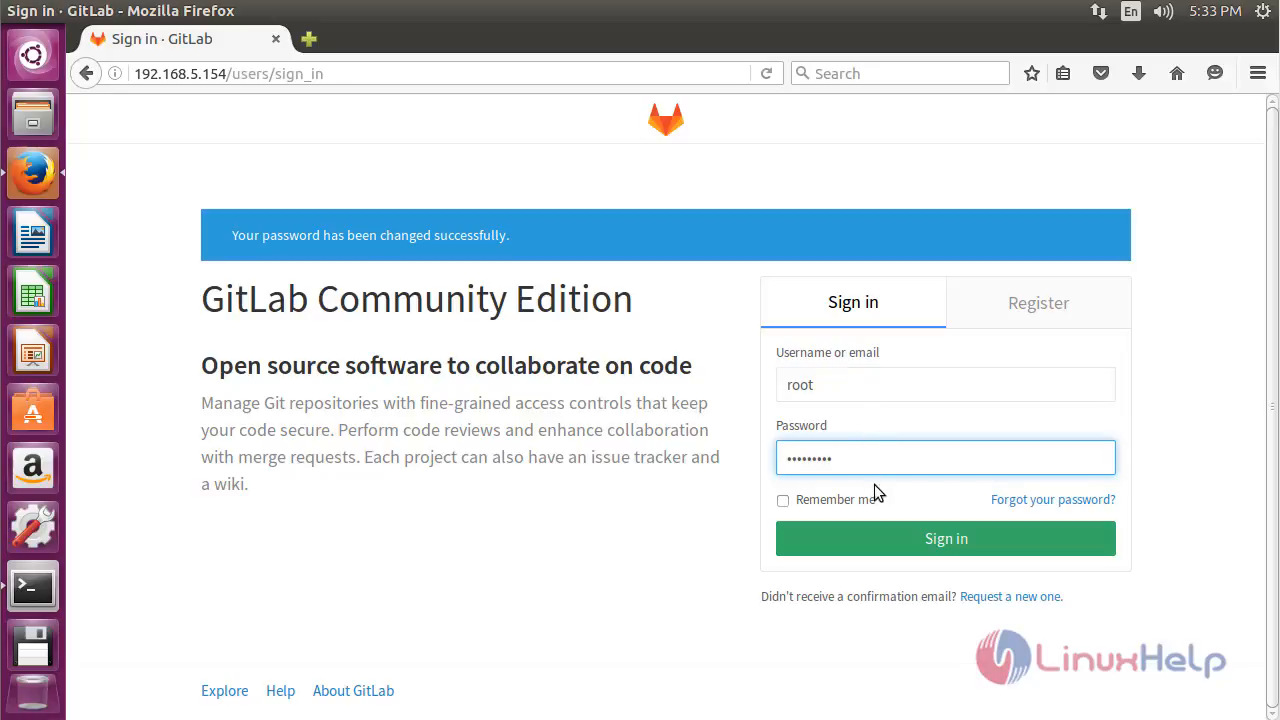
pyautogui.click(946, 538)
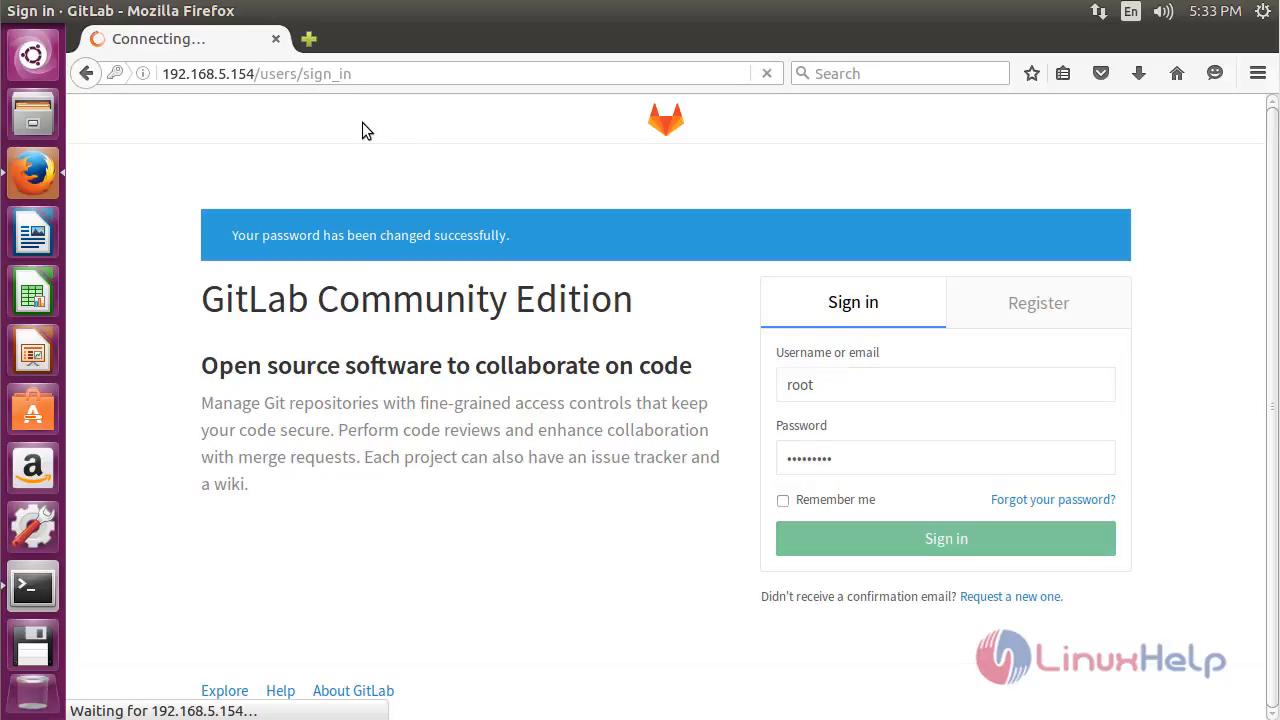
pyautogui.click(946, 538)
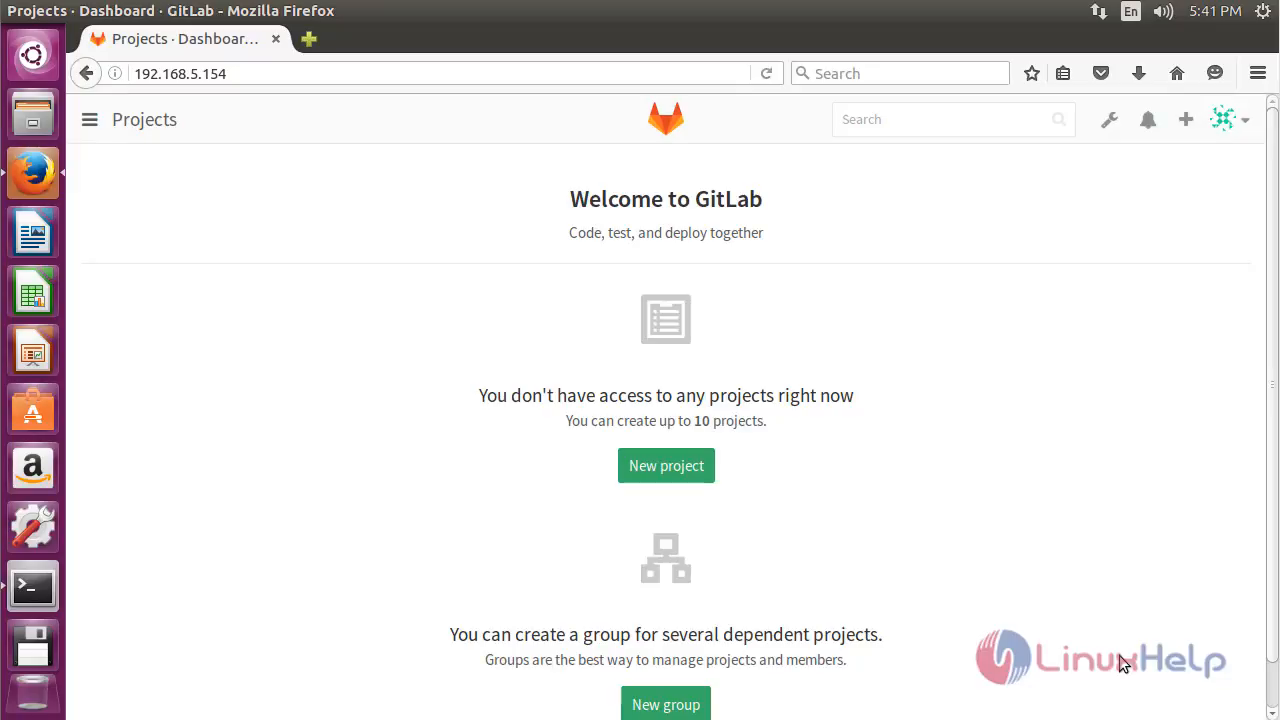
pyautogui.moveTo(666, 704)
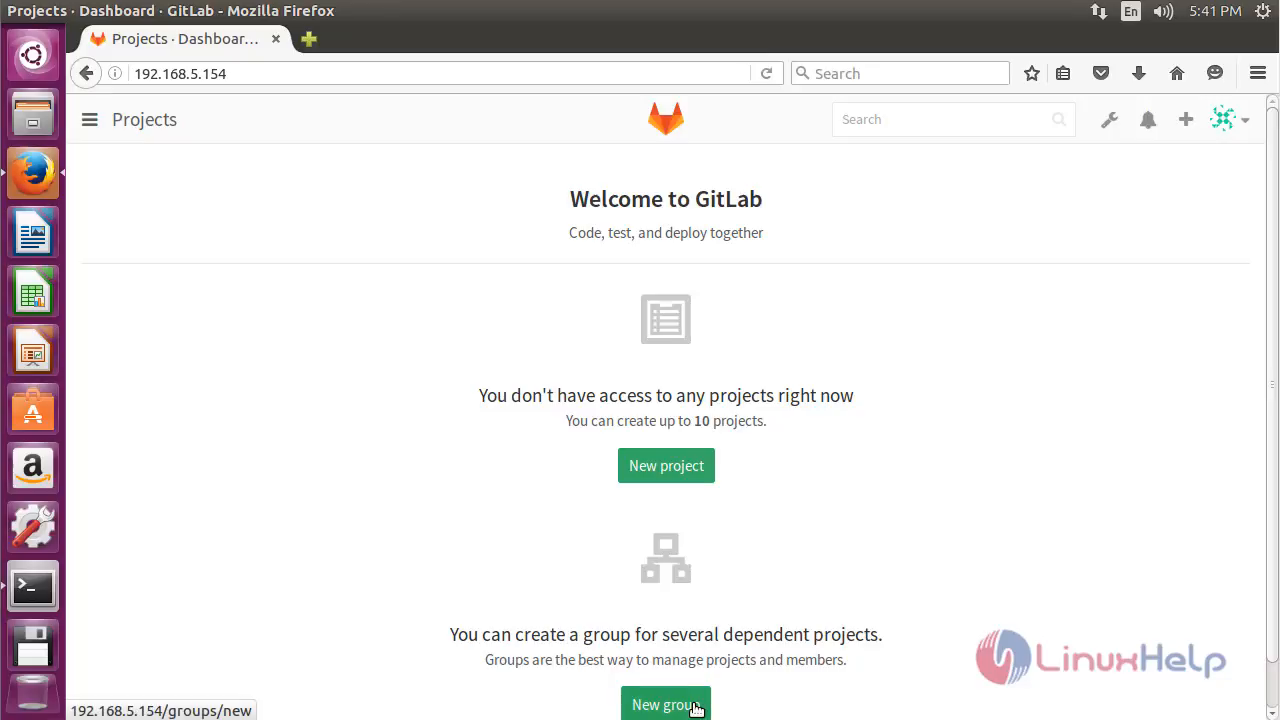
pyautogui.moveTo(984, 452)
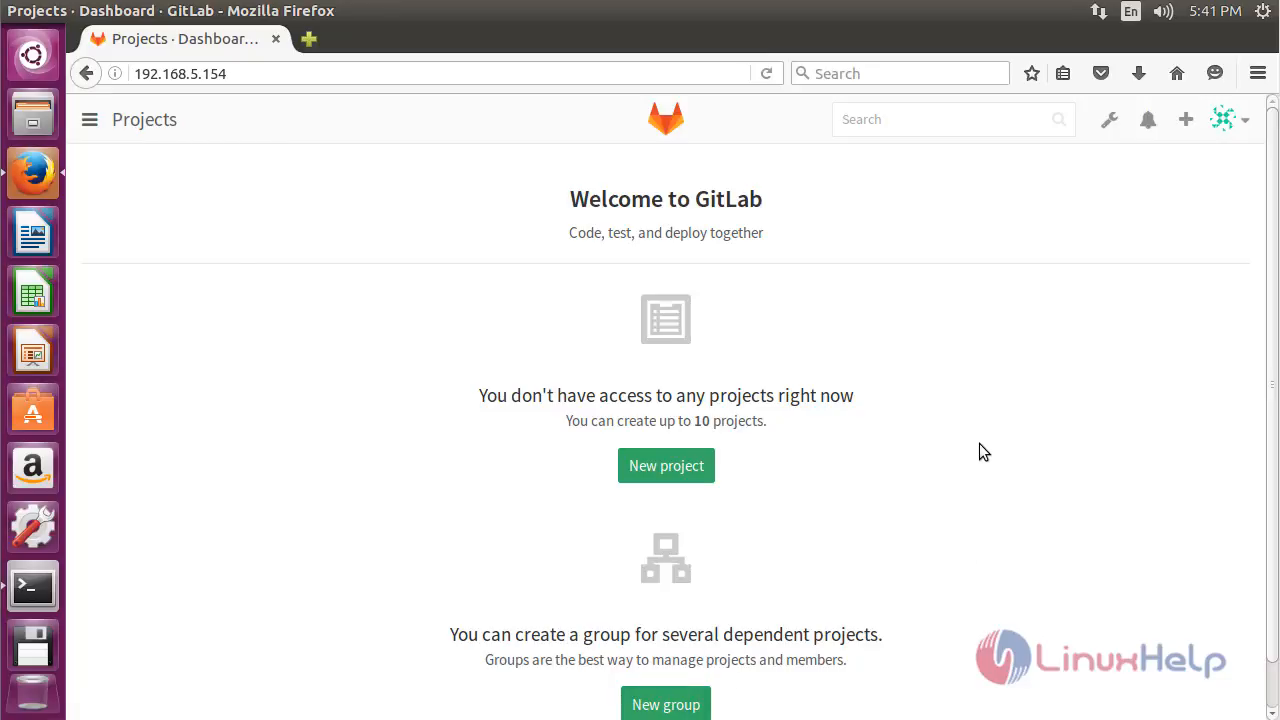
# - Switch from the GitLab dashboard back to the terminal window via the Unity launcher
pyautogui.click(32, 584)
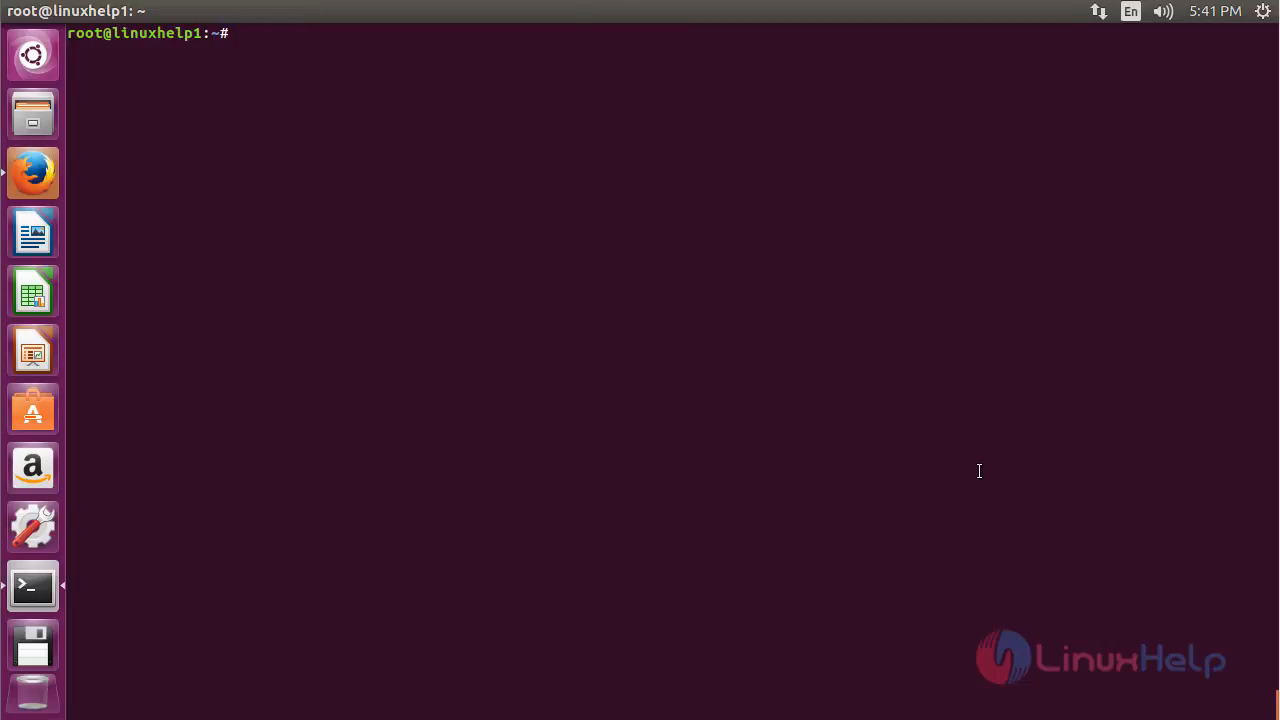